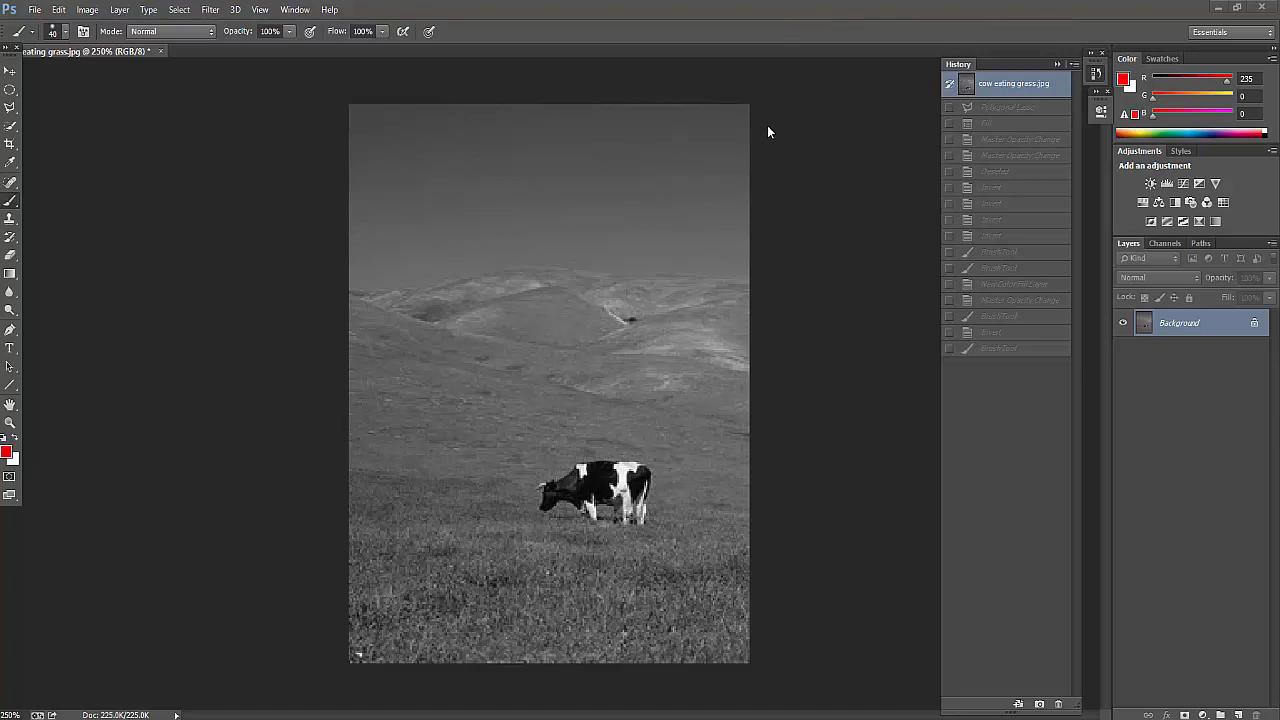
mouse_move(255, 192)
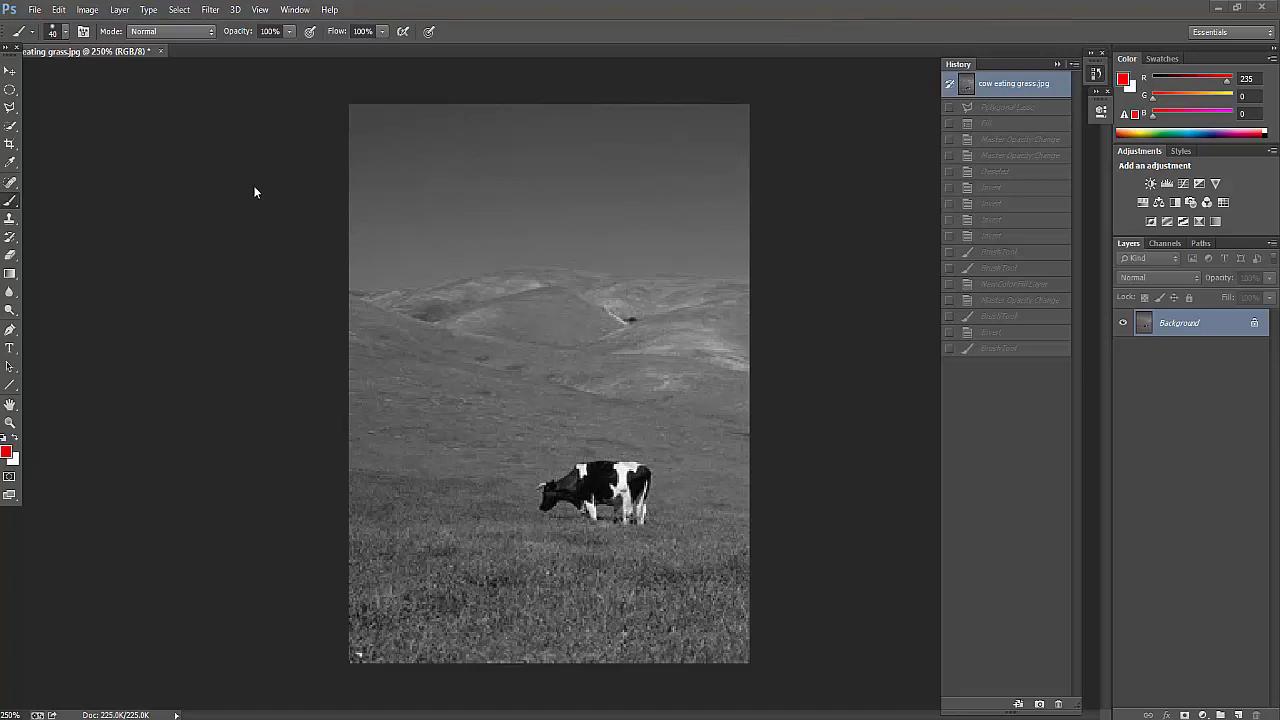
mouse_move(125, 117)
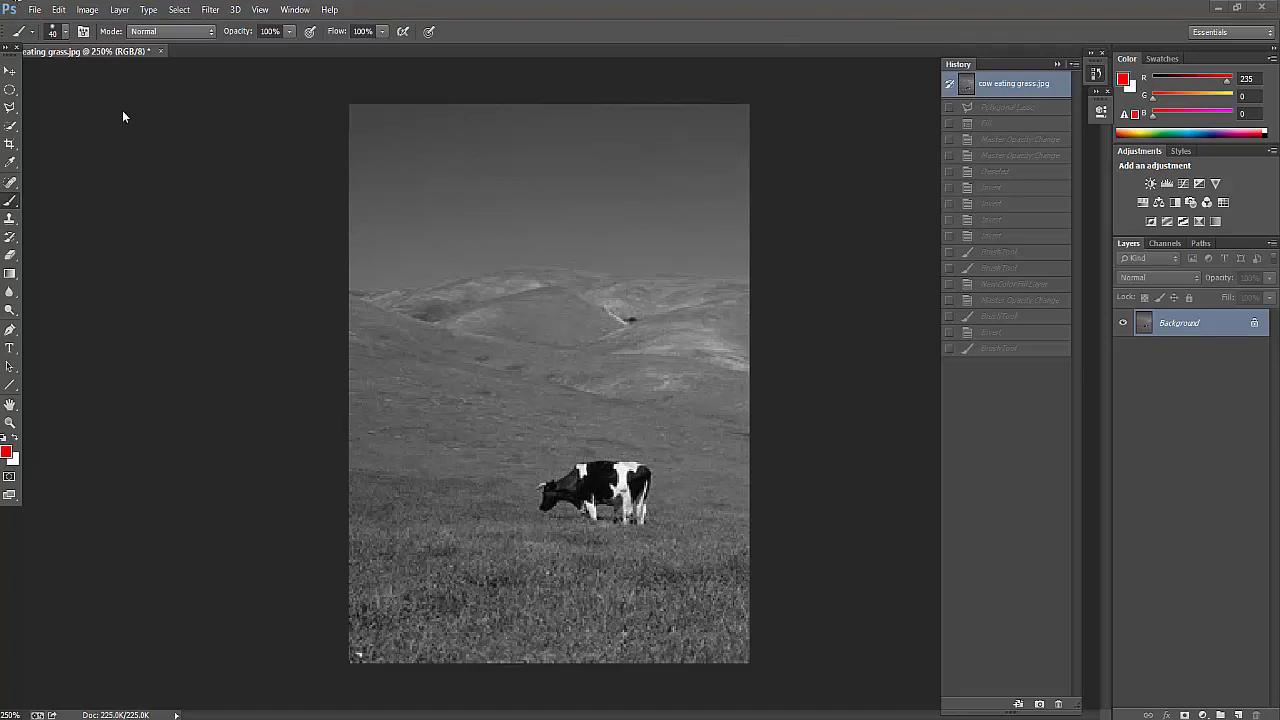
Start a new gradient fill layer from Layer > New Fill Layer > Gradient
left_click(88, 9)
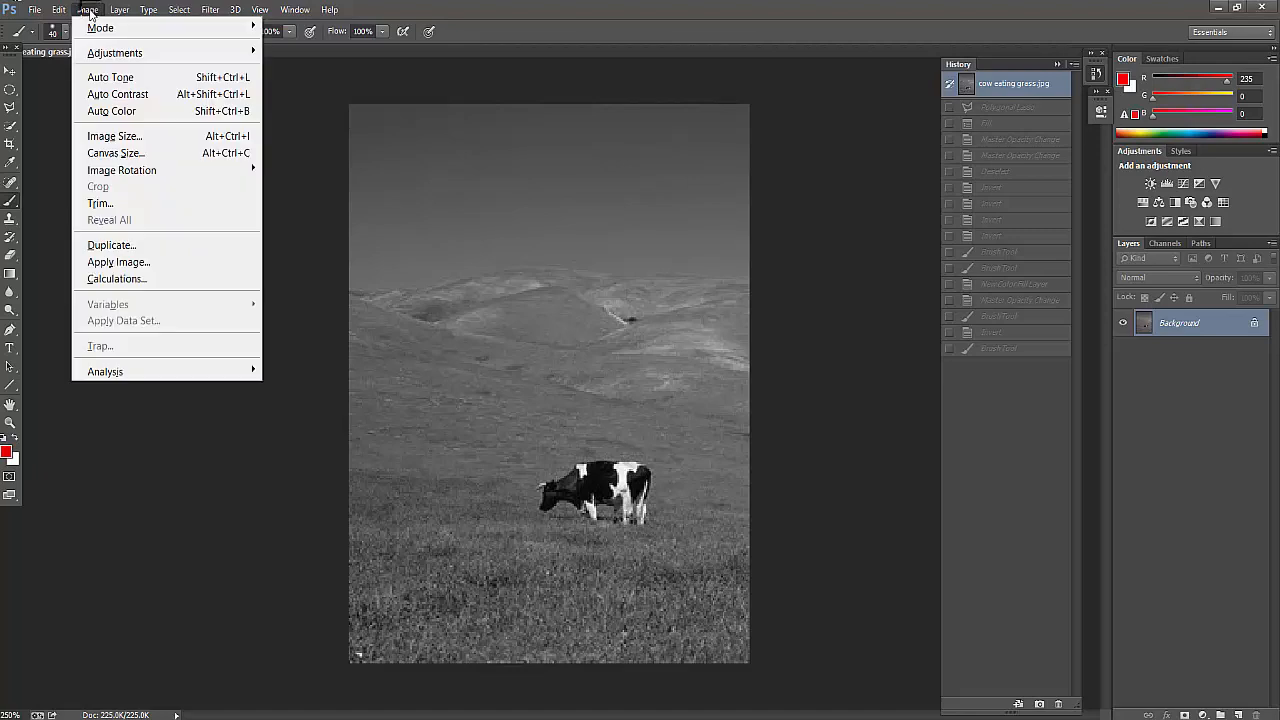
left_click(148, 9)
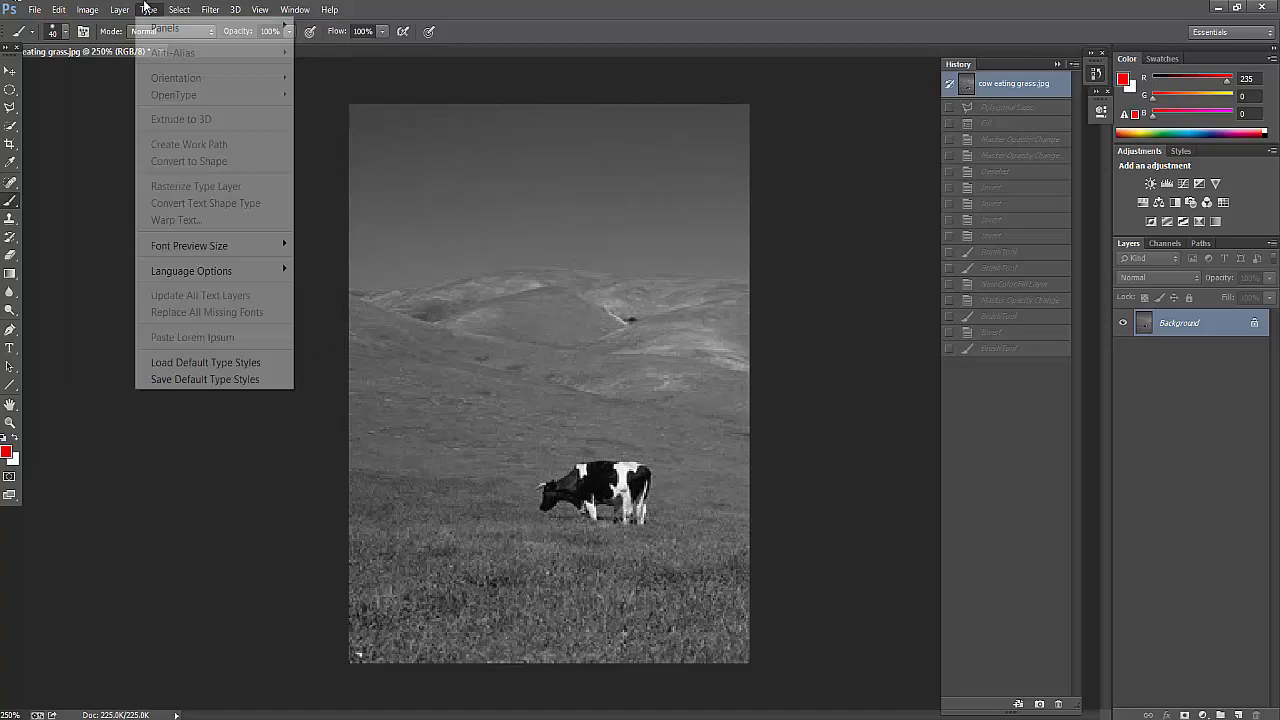
left_click(119, 9)
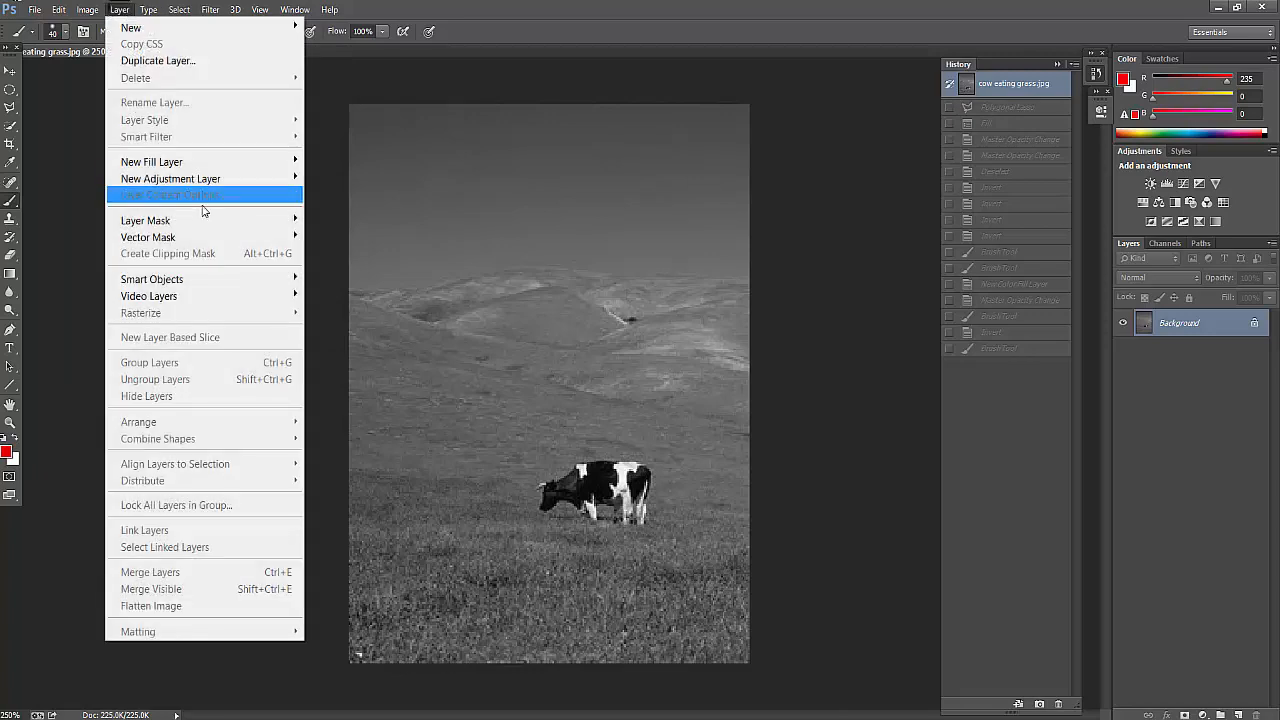
mouse_move(170, 161)
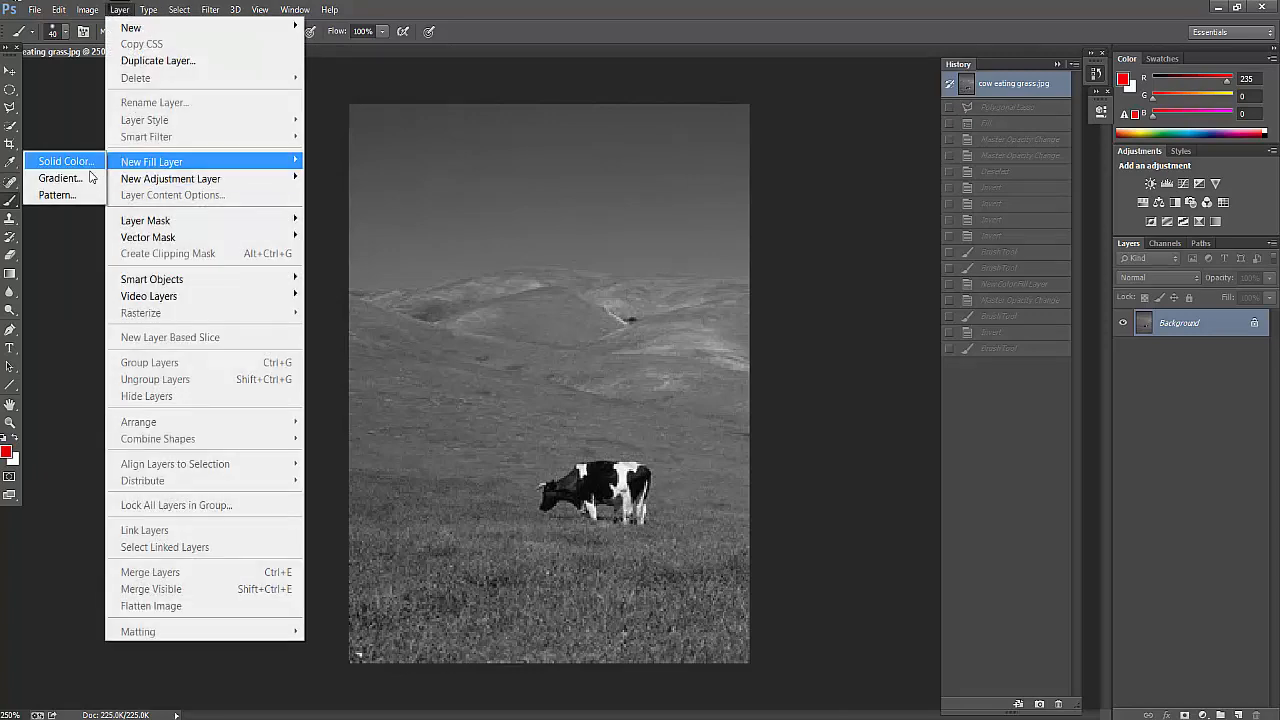
mouse_move(60, 178)
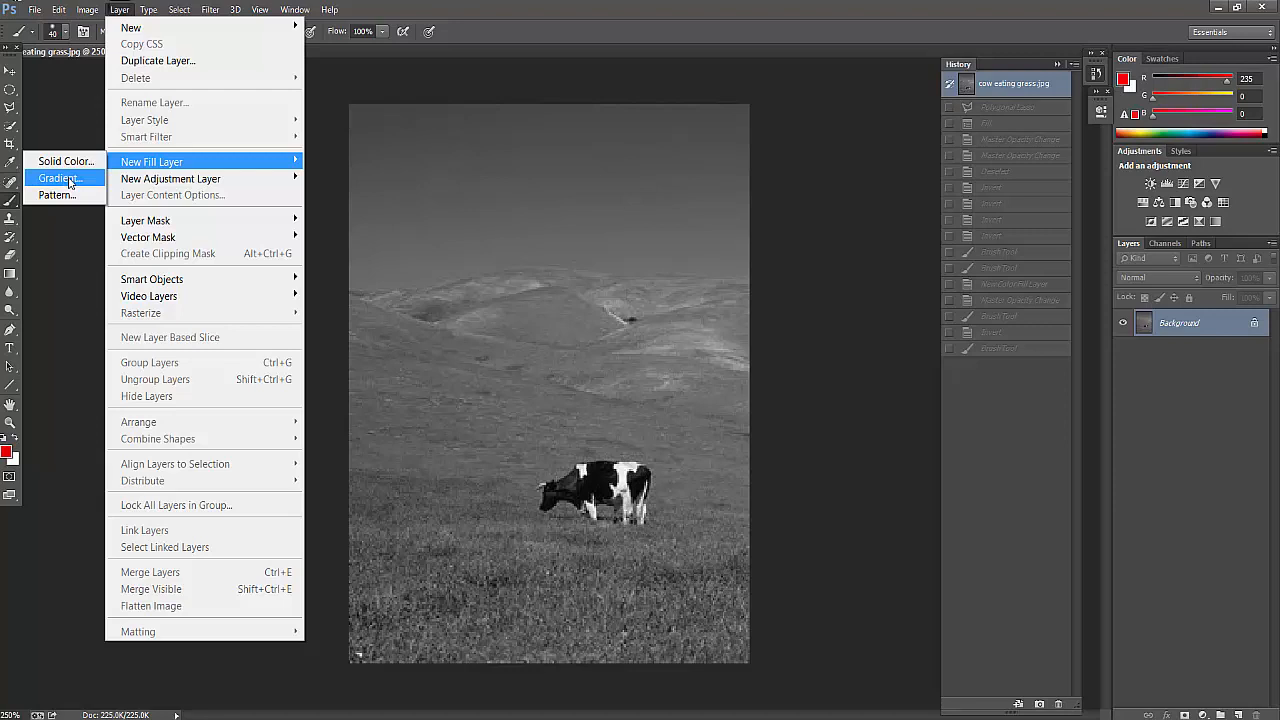
left_click(57, 178)
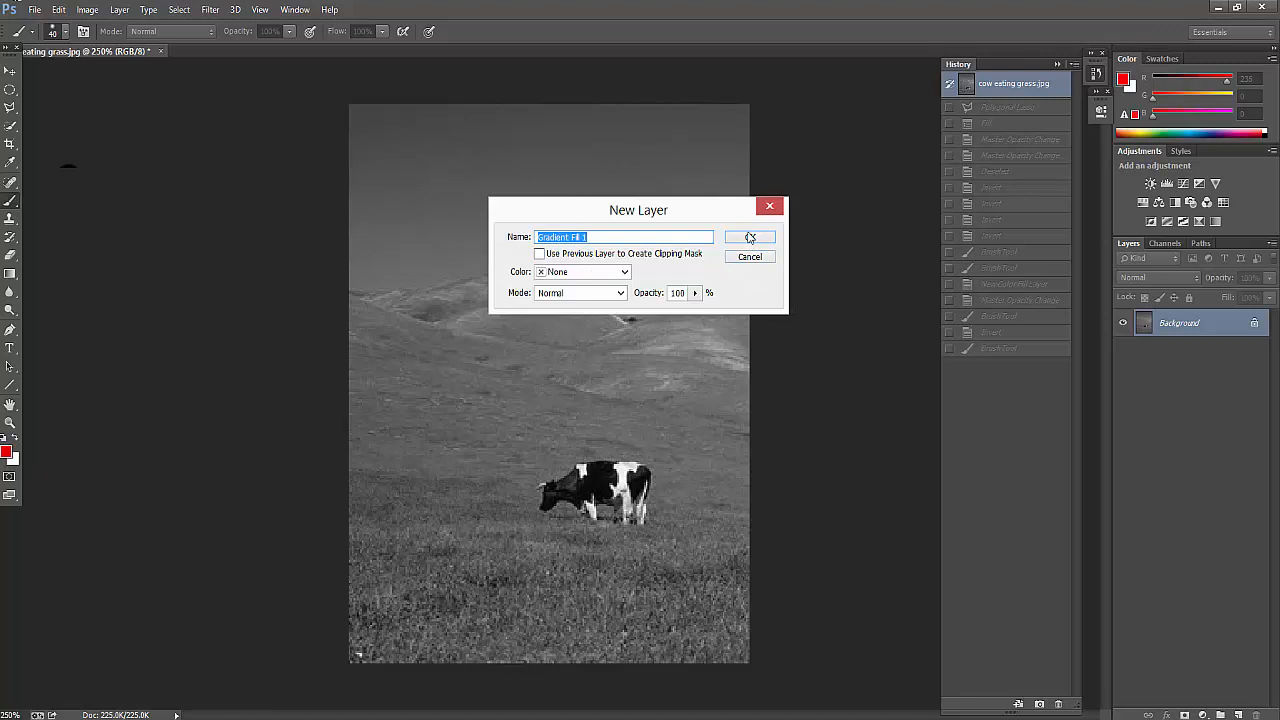
Add Gradient Fill 1 with an orange-to-purple preset, then request the Photographic Toning set
left_click(750, 237)
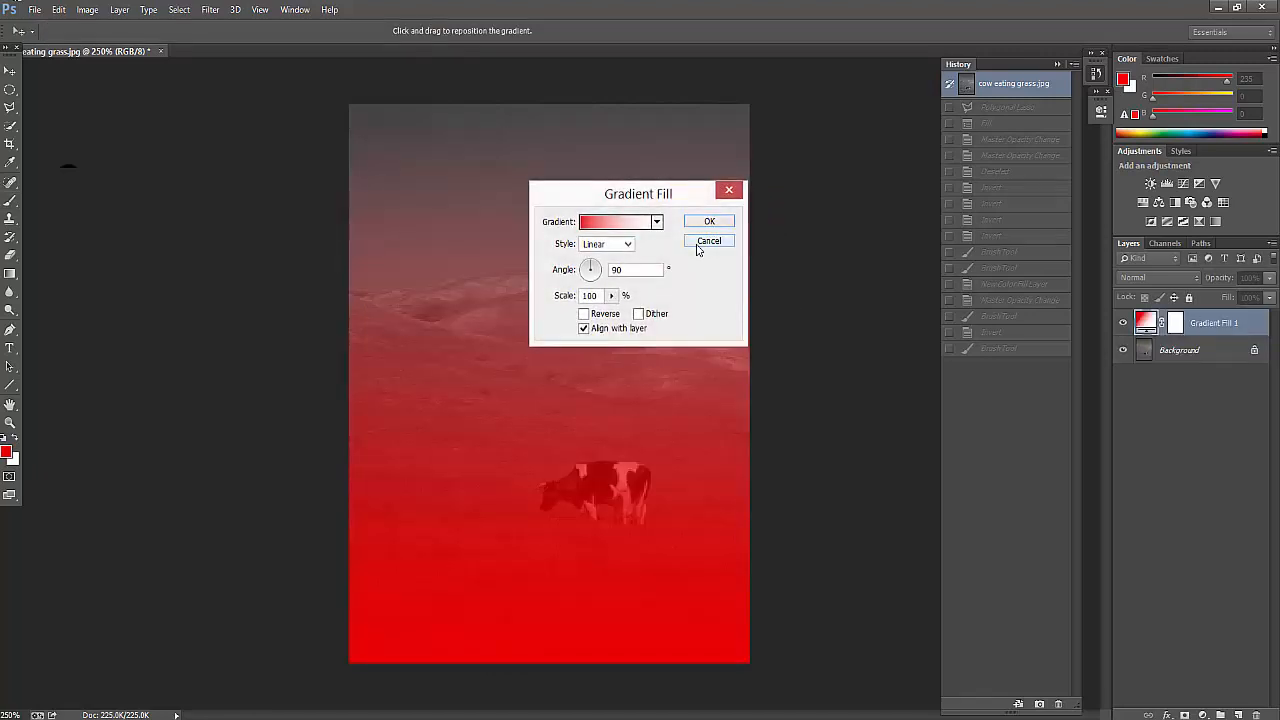
left_click(657, 221)
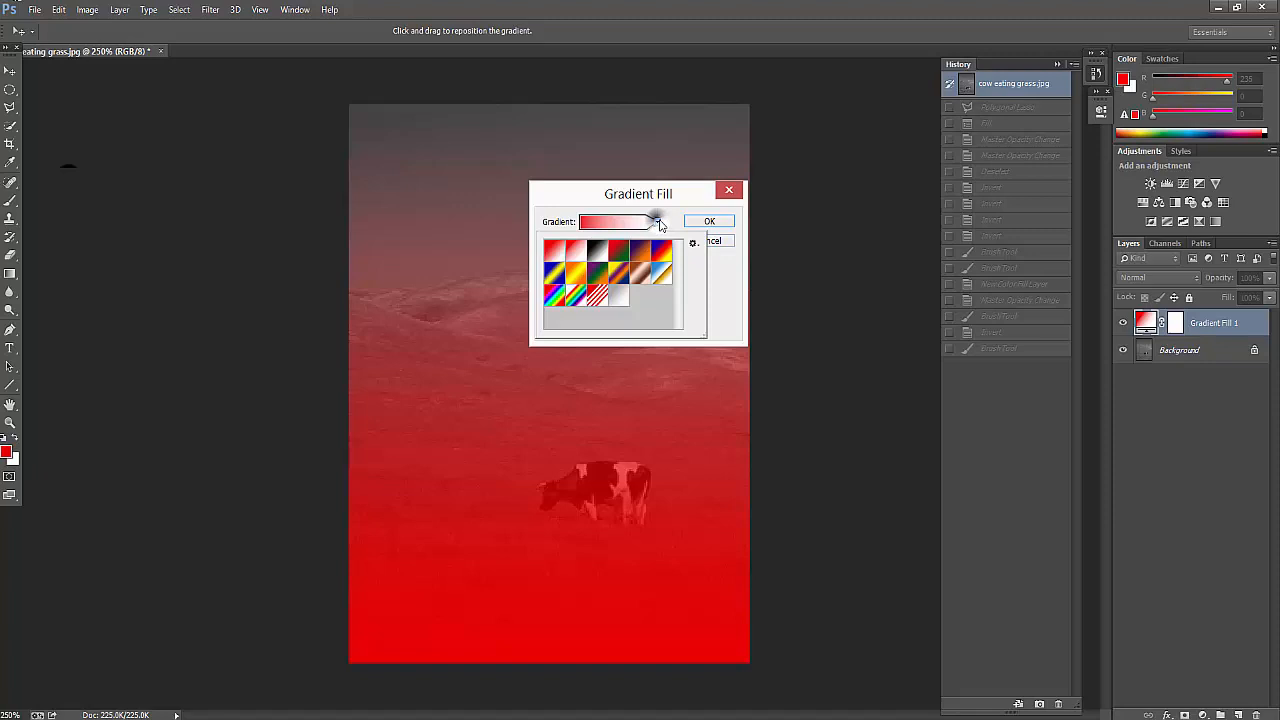
left_click(557, 250)
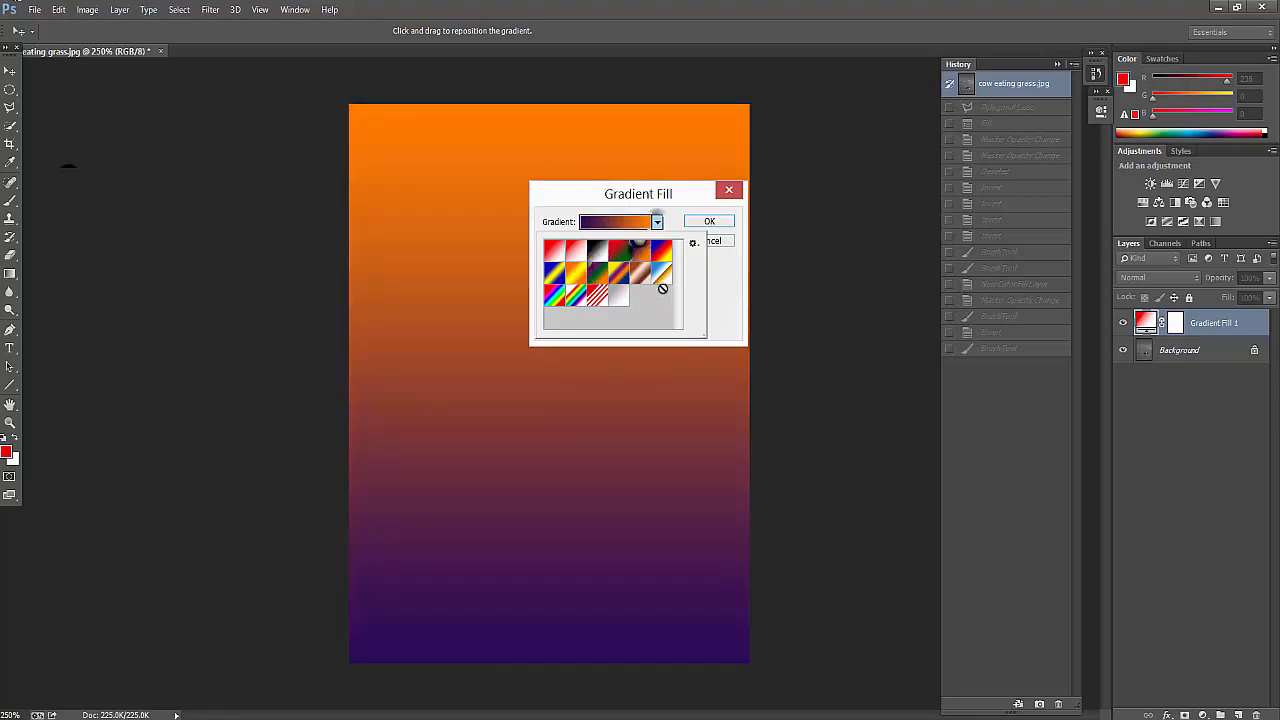
left_click(693, 243)
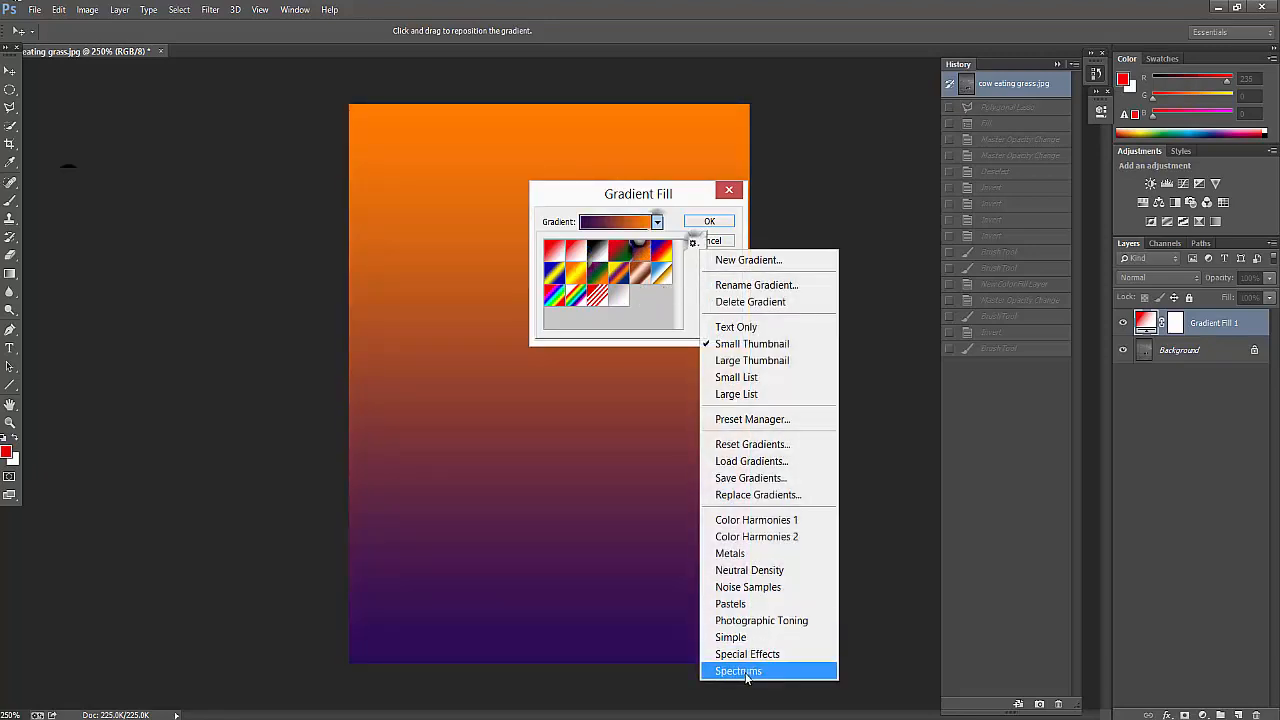
mouse_move(752, 360)
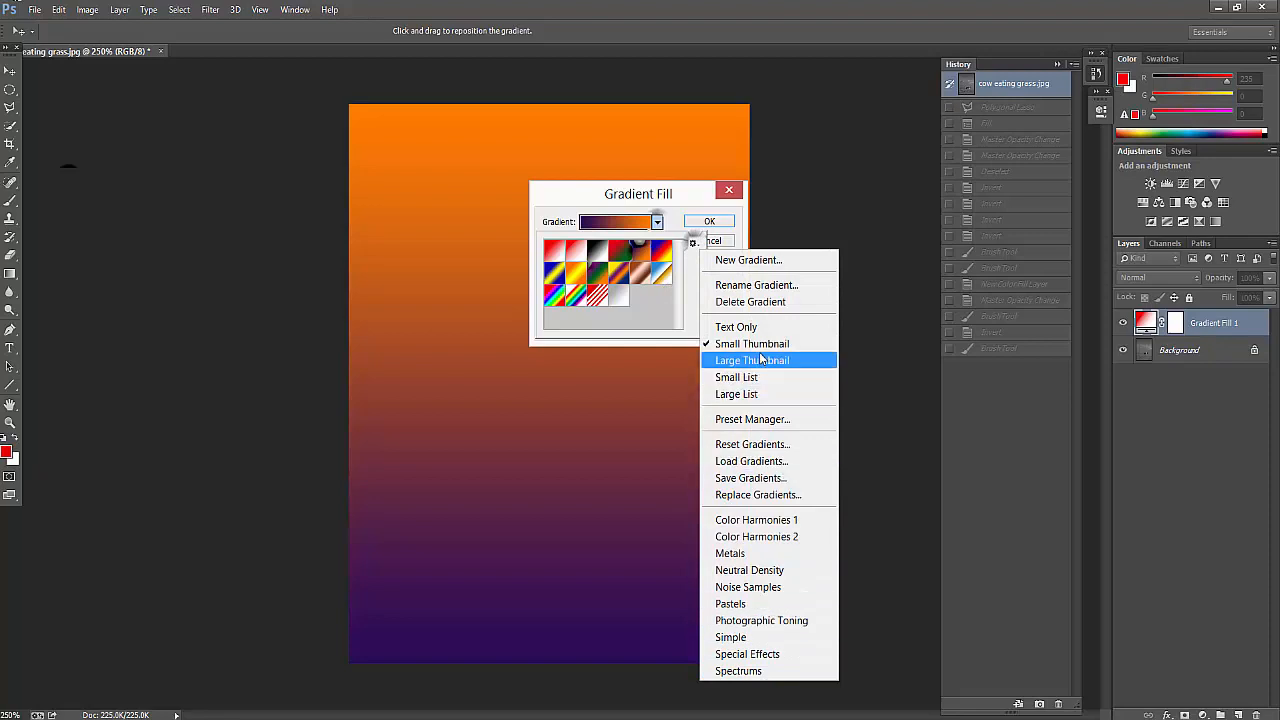
mouse_move(762, 620)
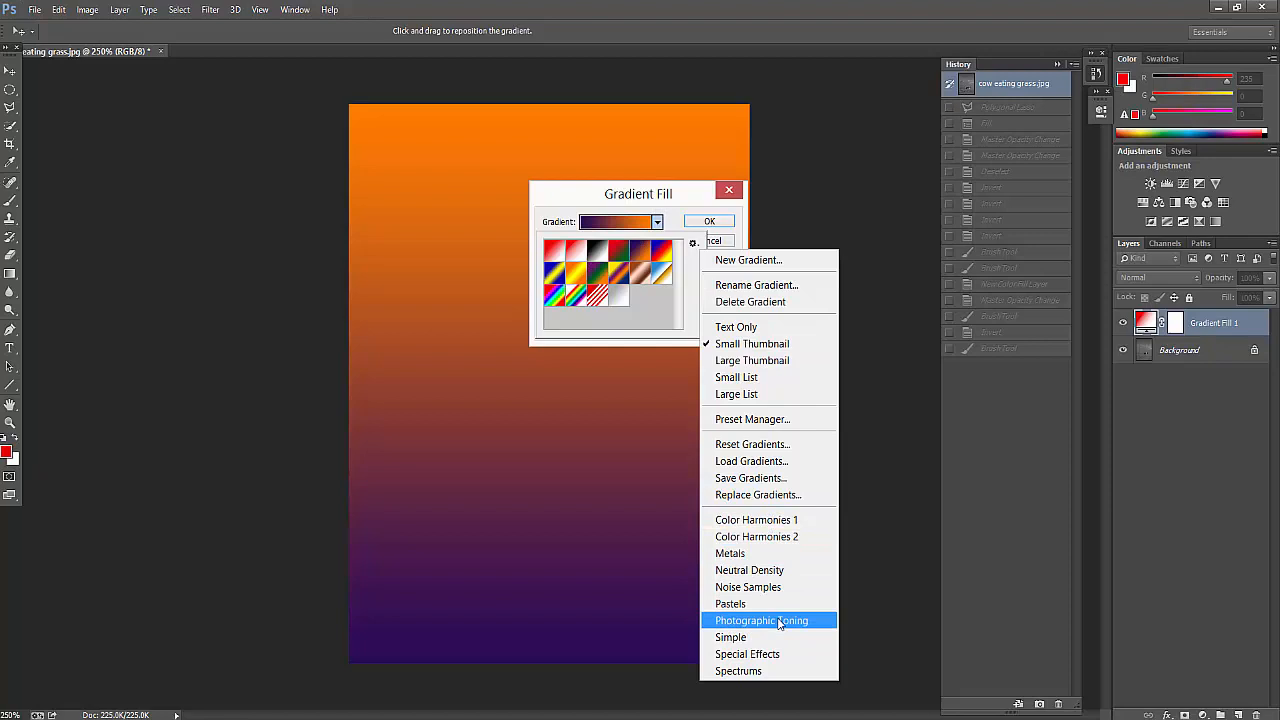
left_click(761, 620)
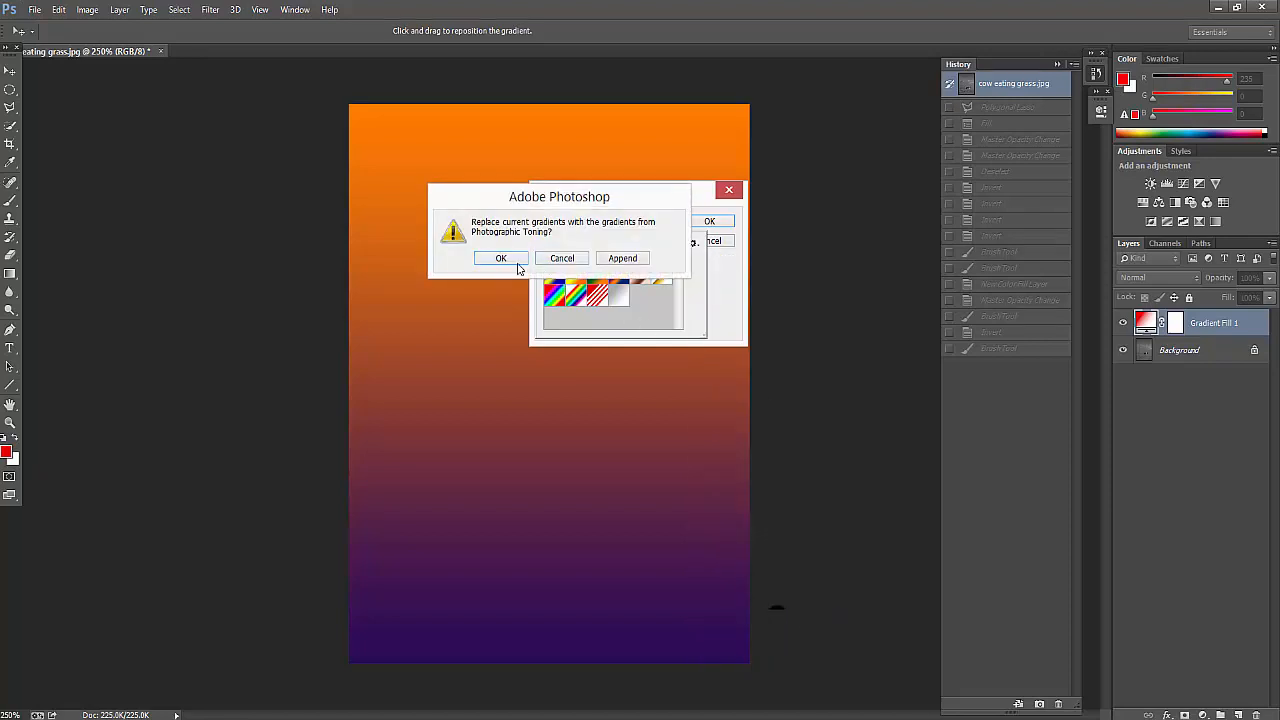
Replace the gradients with Photographic Toning and apply the white-blue-black toning preset
left_click(501, 258)
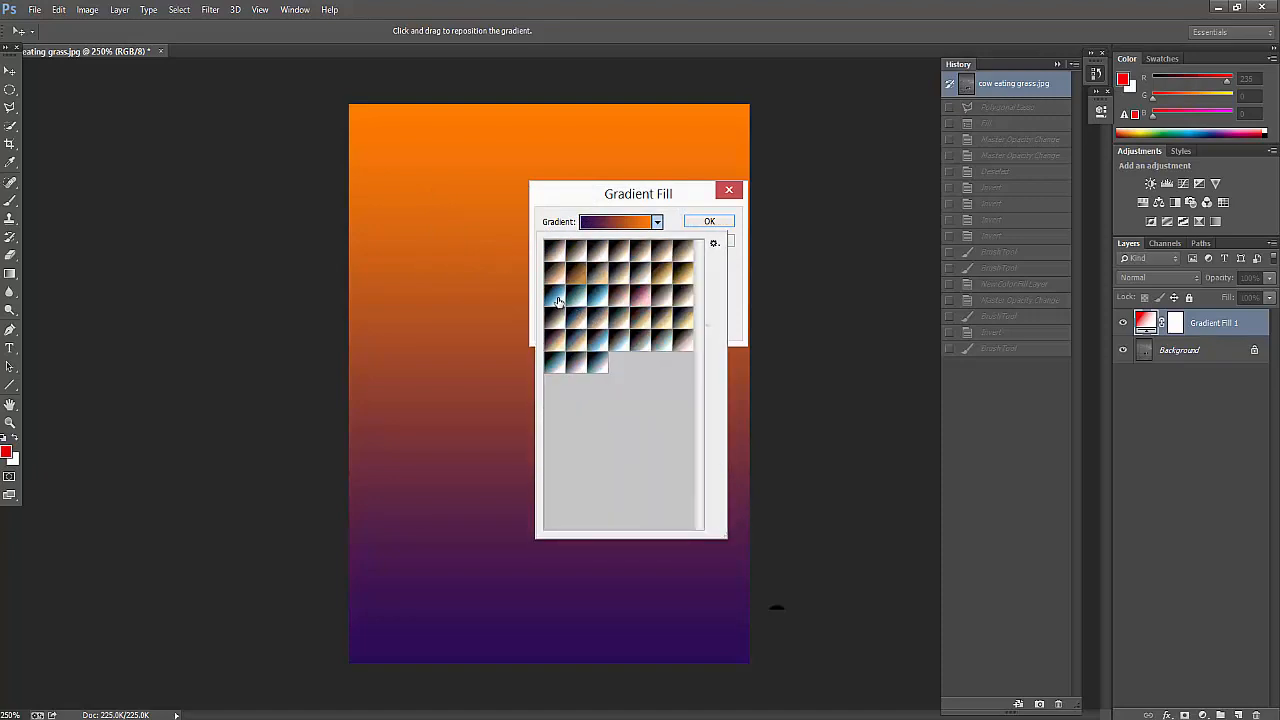
mouse_move(558, 300)
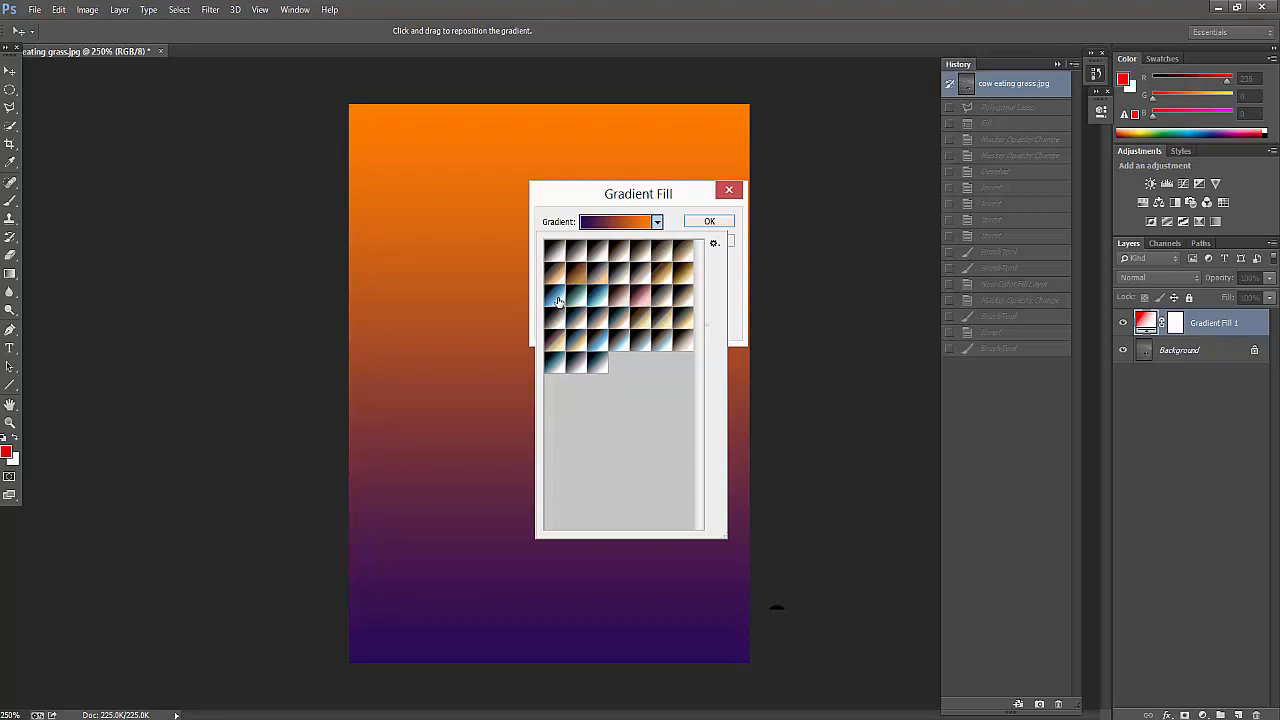
left_click(557, 290)
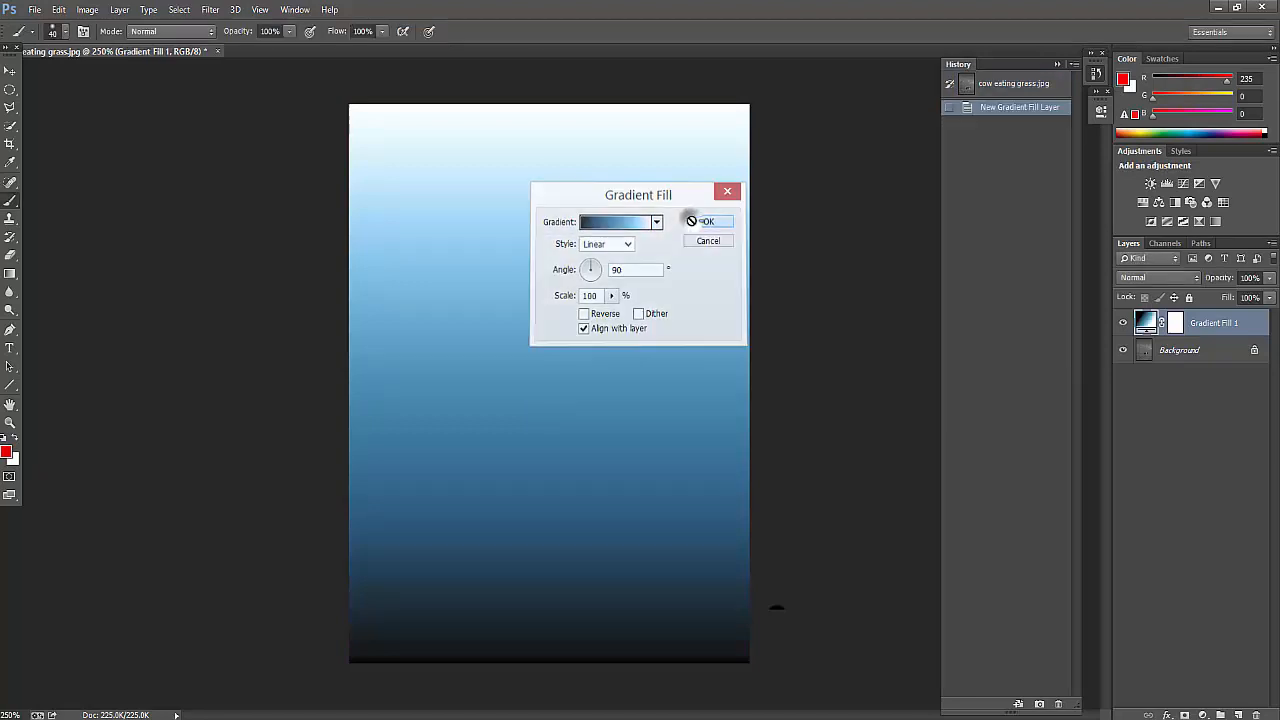
left_click(708, 221)
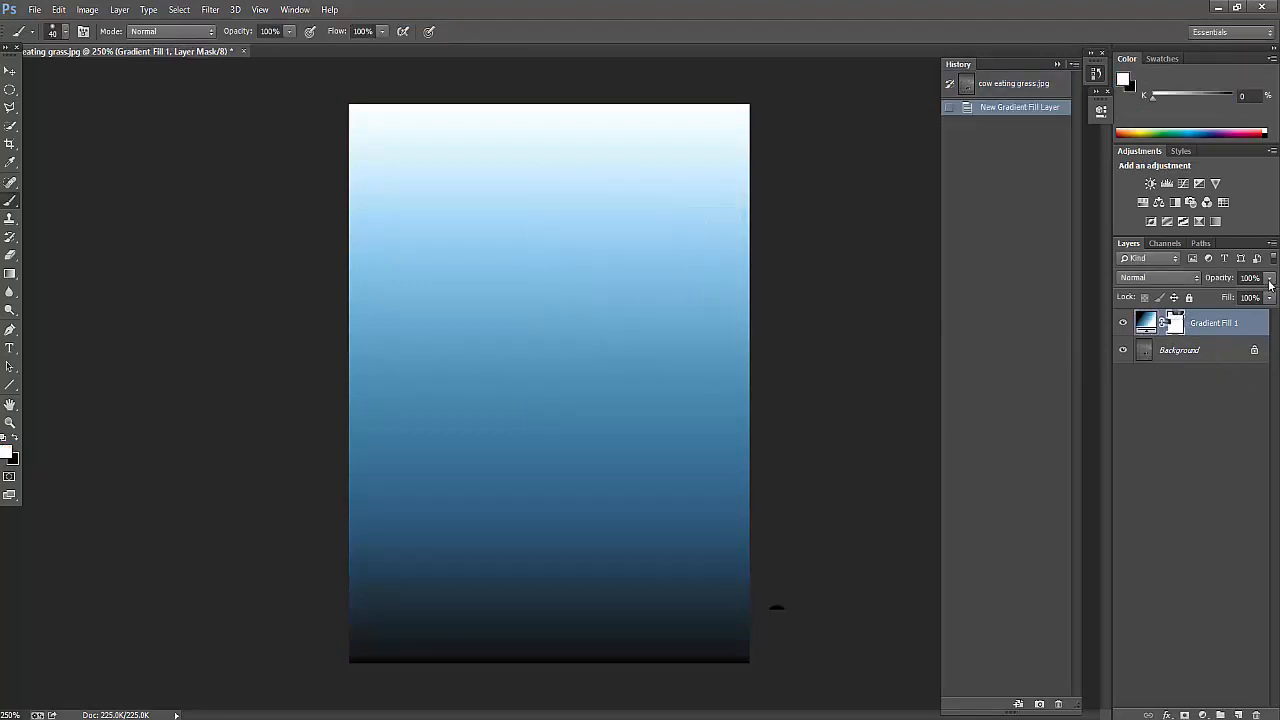
Adjust Gradient Fill 1's Opacity slider back and forth, settling at 35%
left_click_drag(1268, 277, 1225, 297)
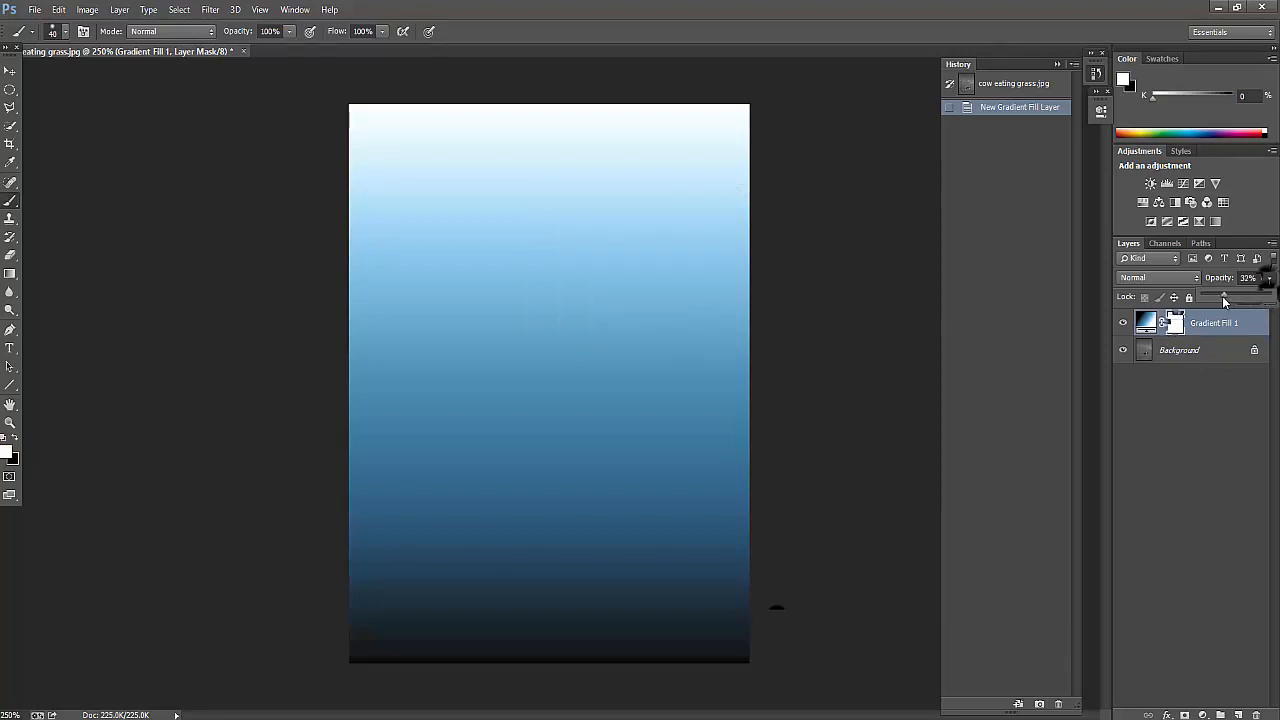
left_click_drag(1225, 298, 1215, 298)
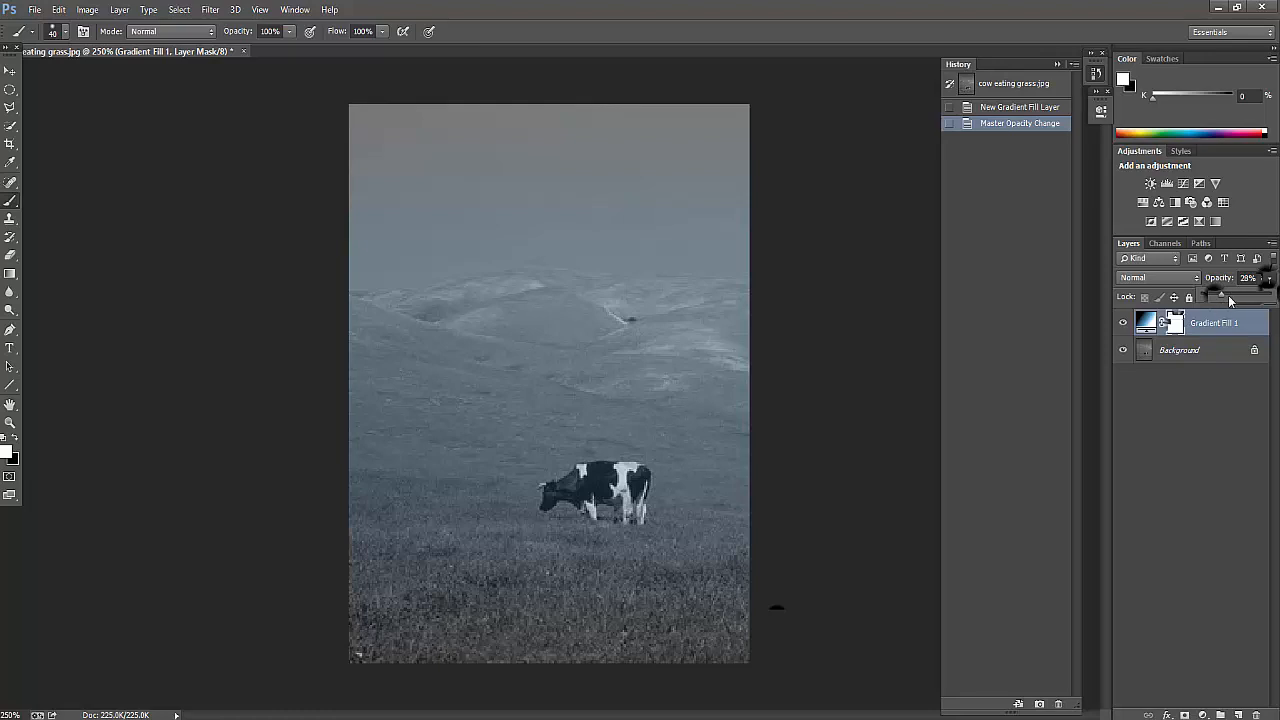
mouse_move(828, 413)
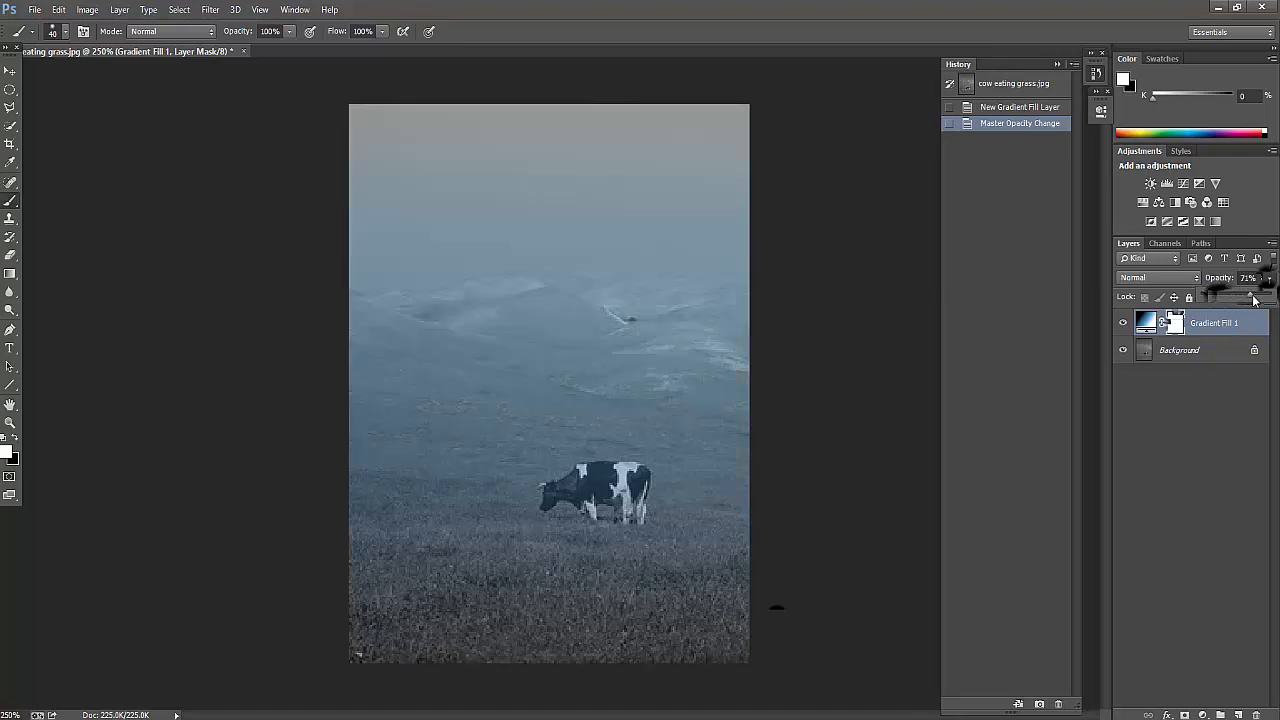
left_click_drag(1253, 298, 1220, 298)
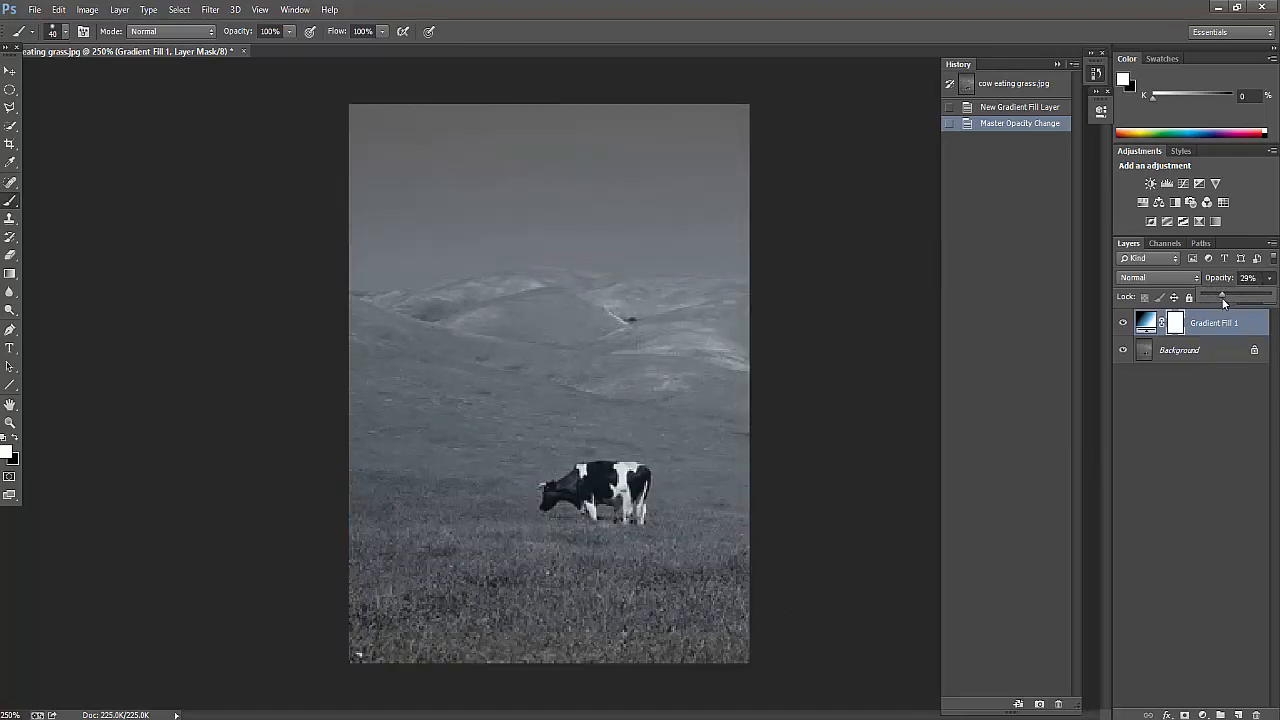
left_click_drag(1224, 297, 1237, 297)
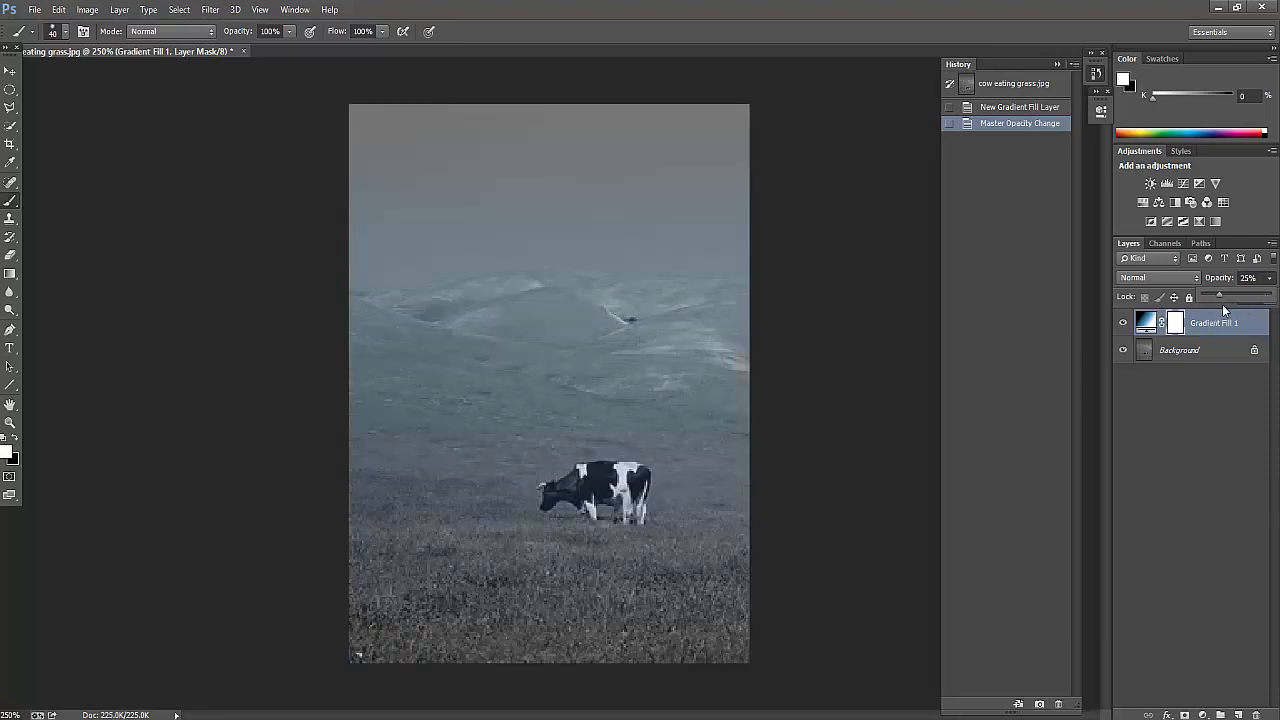
left_click_drag(1218, 296, 1228, 296)
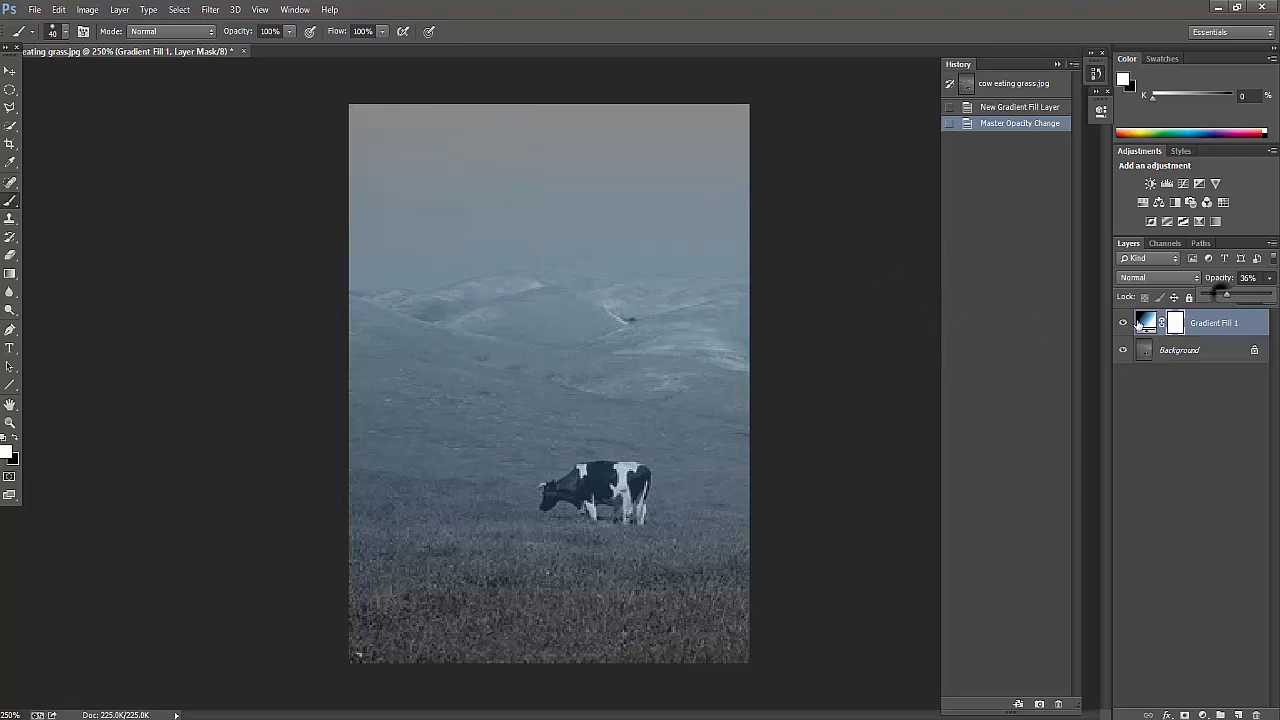
Open the gradient editor and set the first colour stop to teal 0cb3a6
double_click(1145, 322)
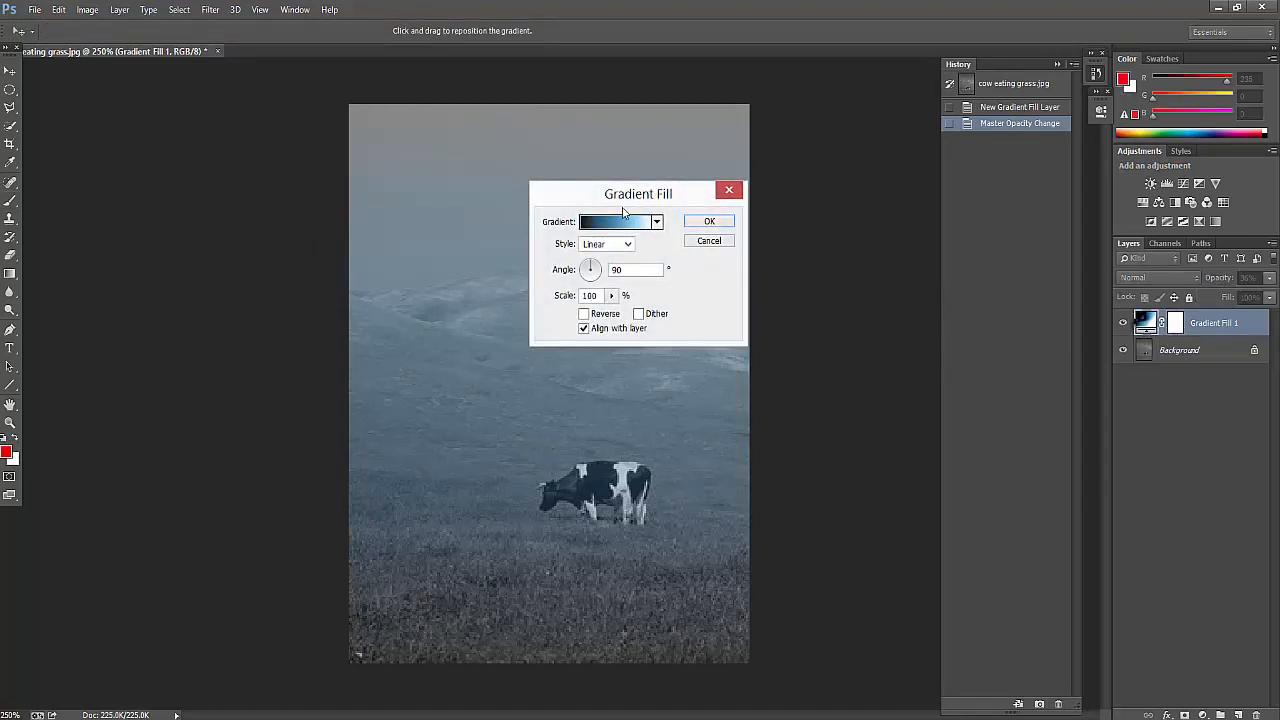
left_click(615, 221)
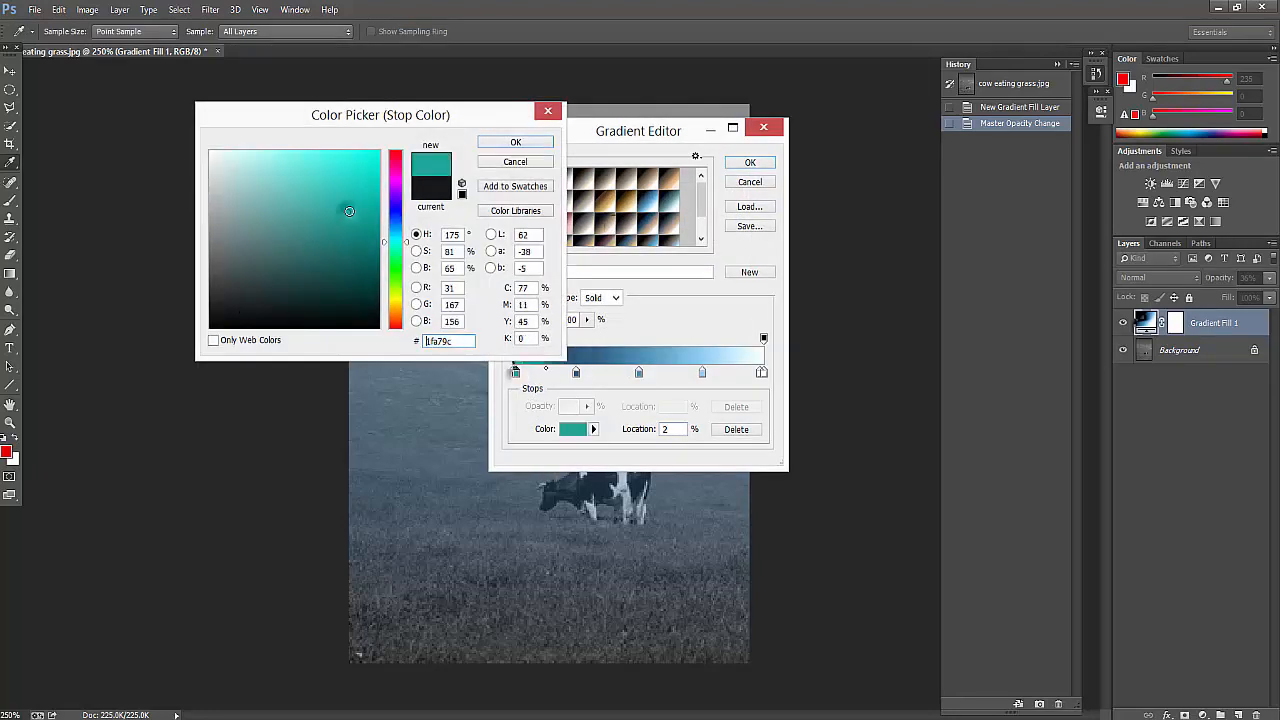
left_click(368, 205)
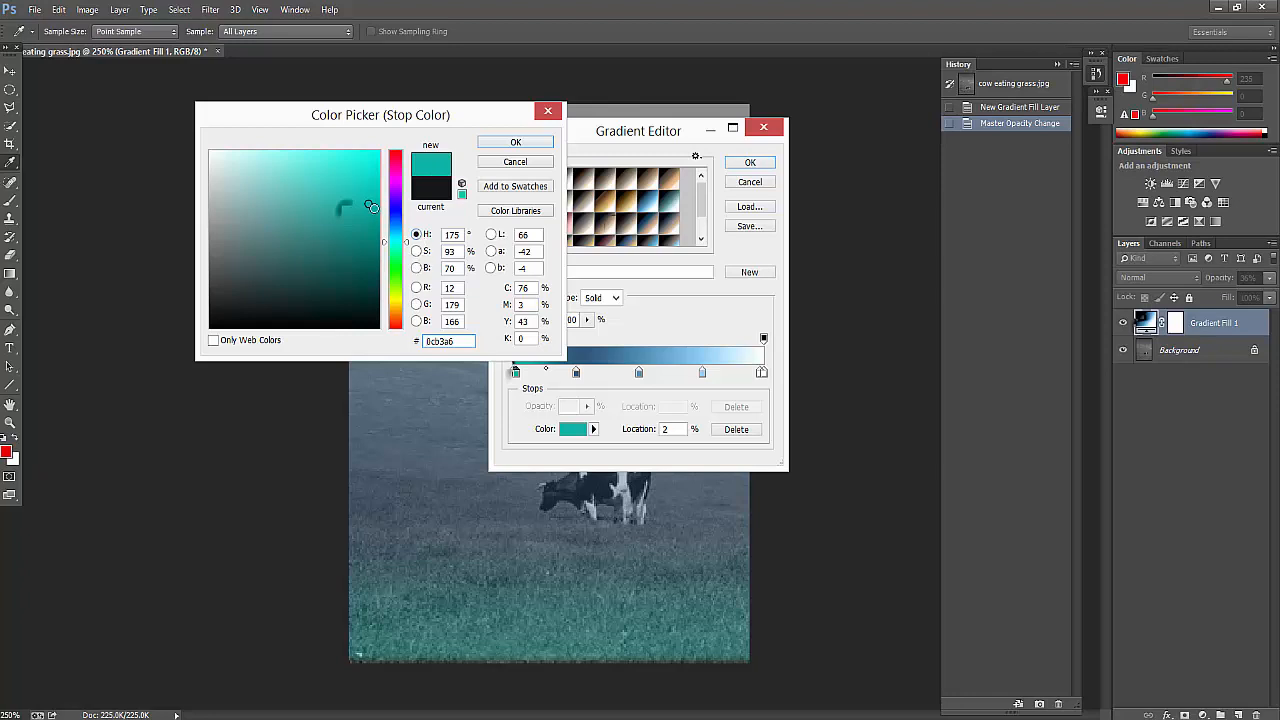
mouse_move(628, 470)
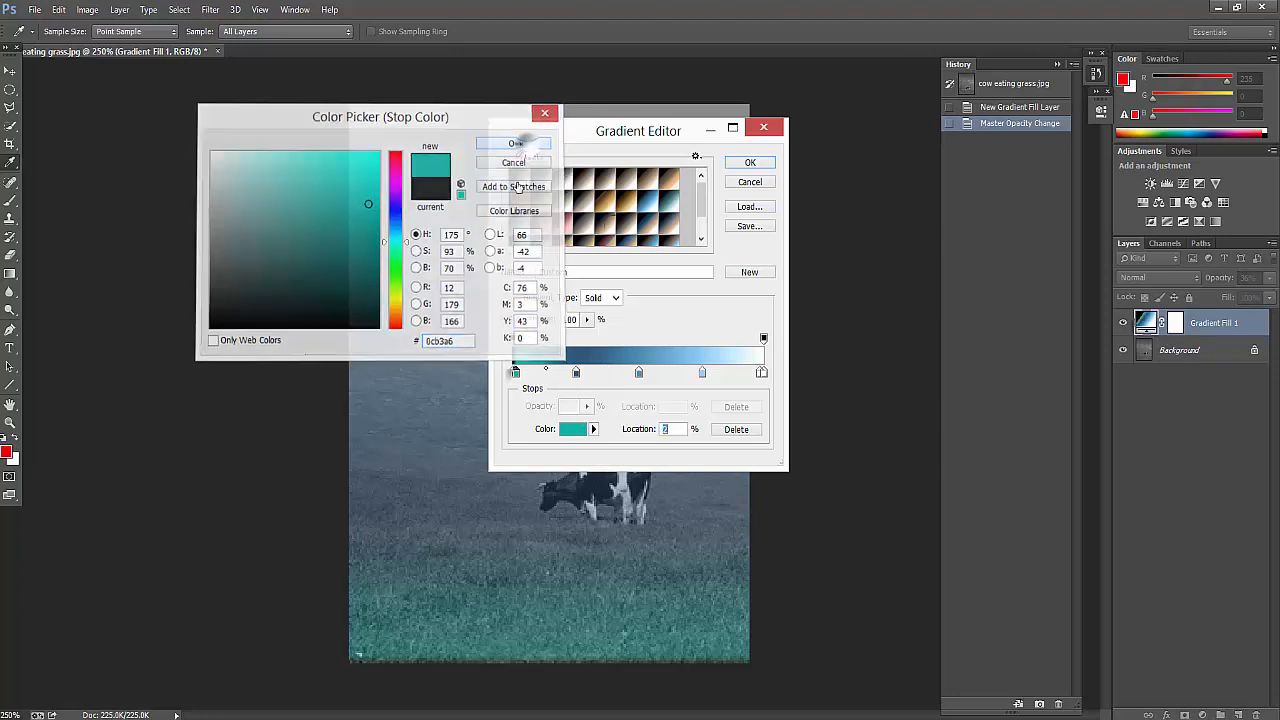
left_click(513, 143)
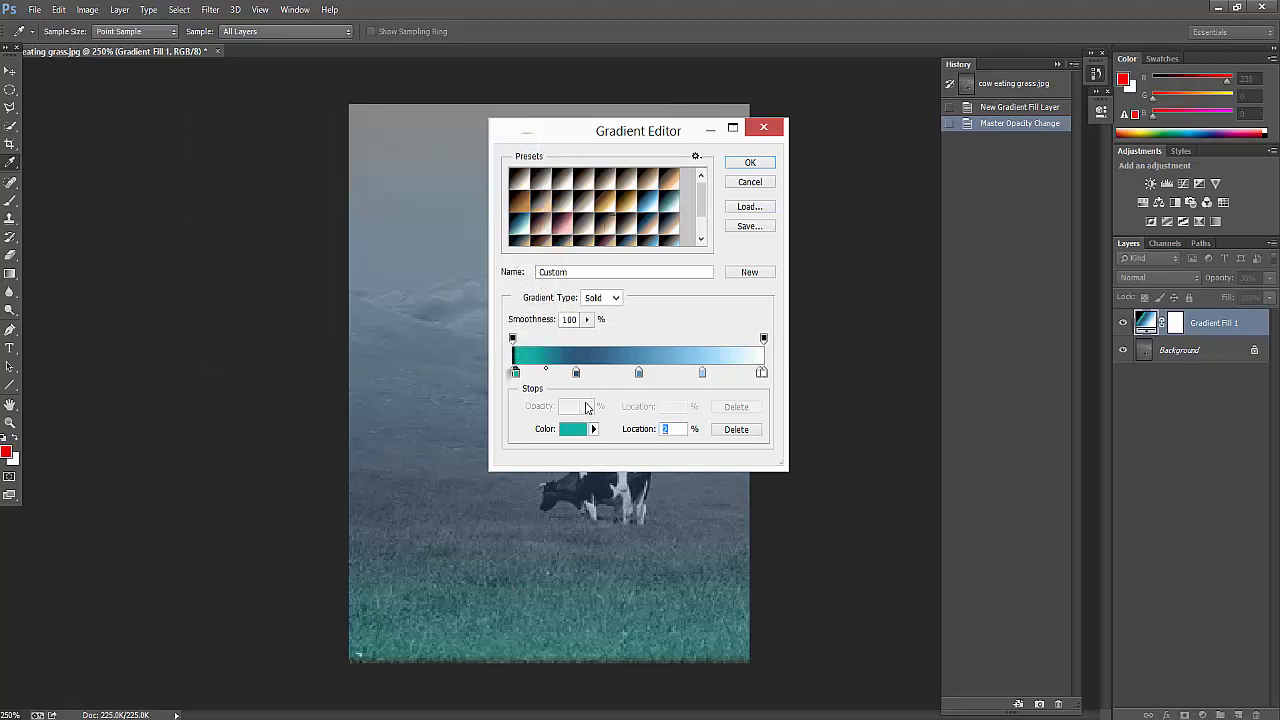
Try teal on the colour stops at 27% and 18%, keeping the dark blue stop
left_click(573, 428)
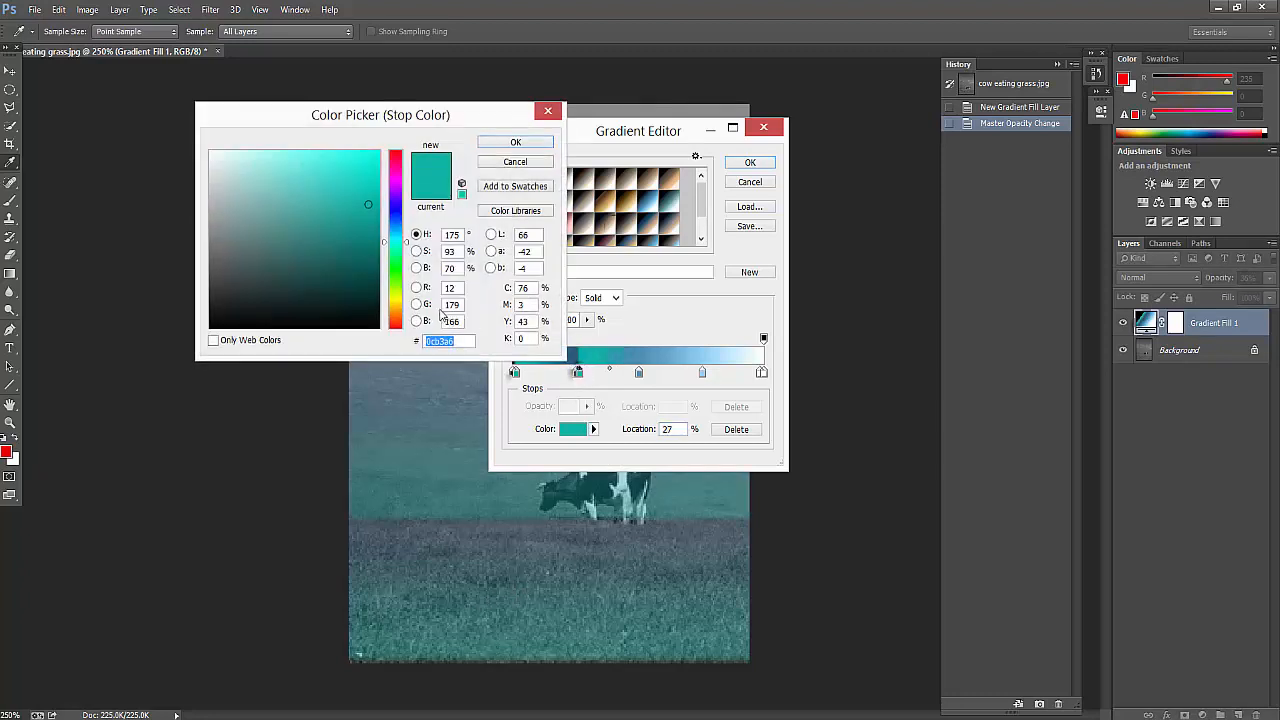
left_click(515, 142)
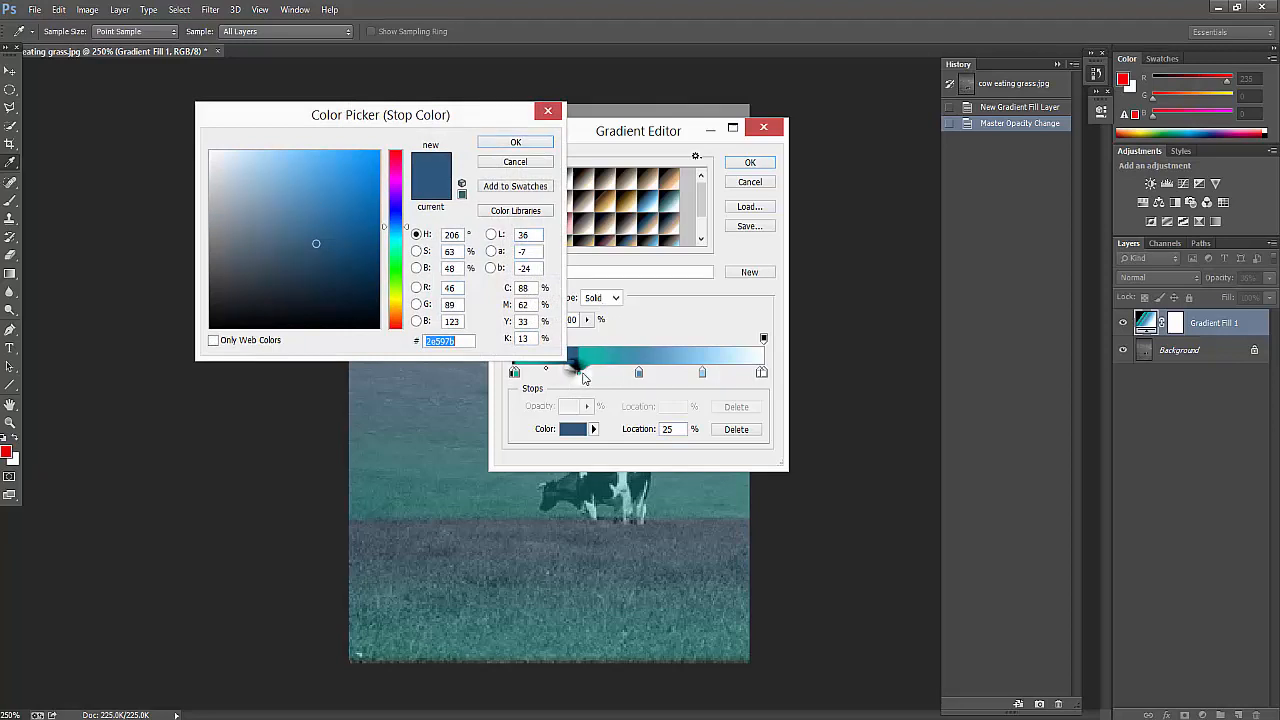
left_click(515, 141)
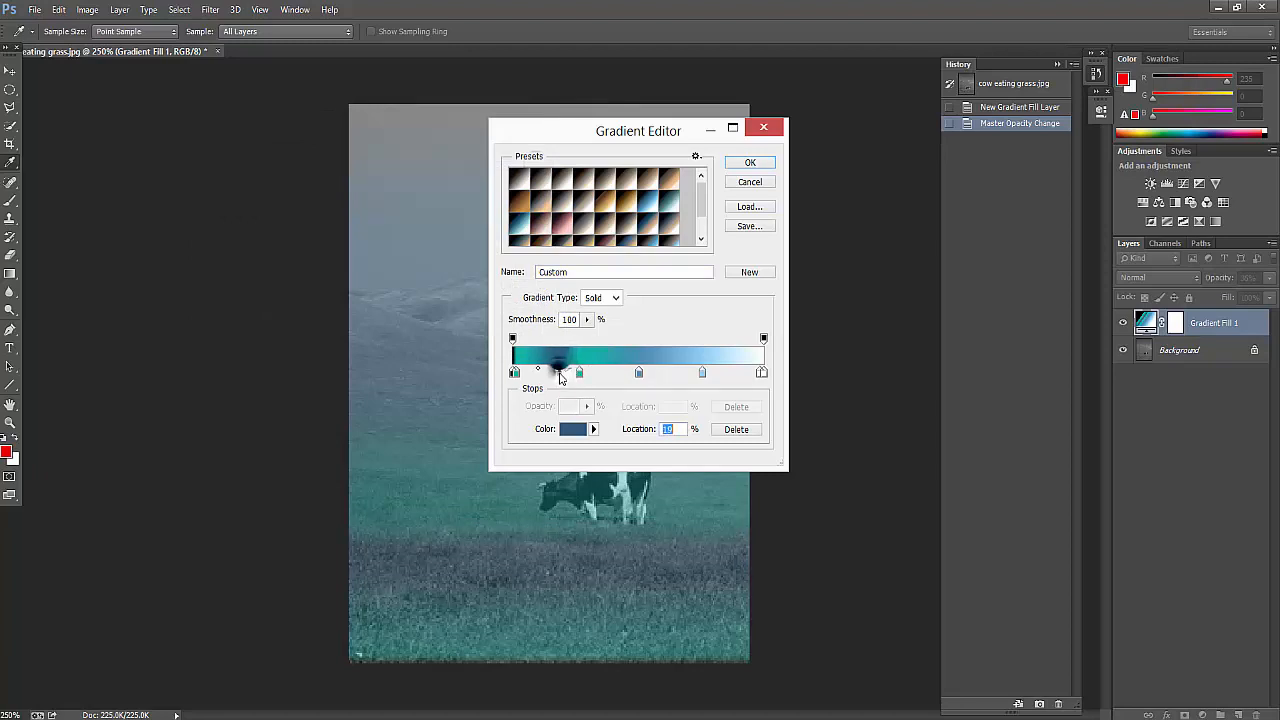
left_click(572, 428)
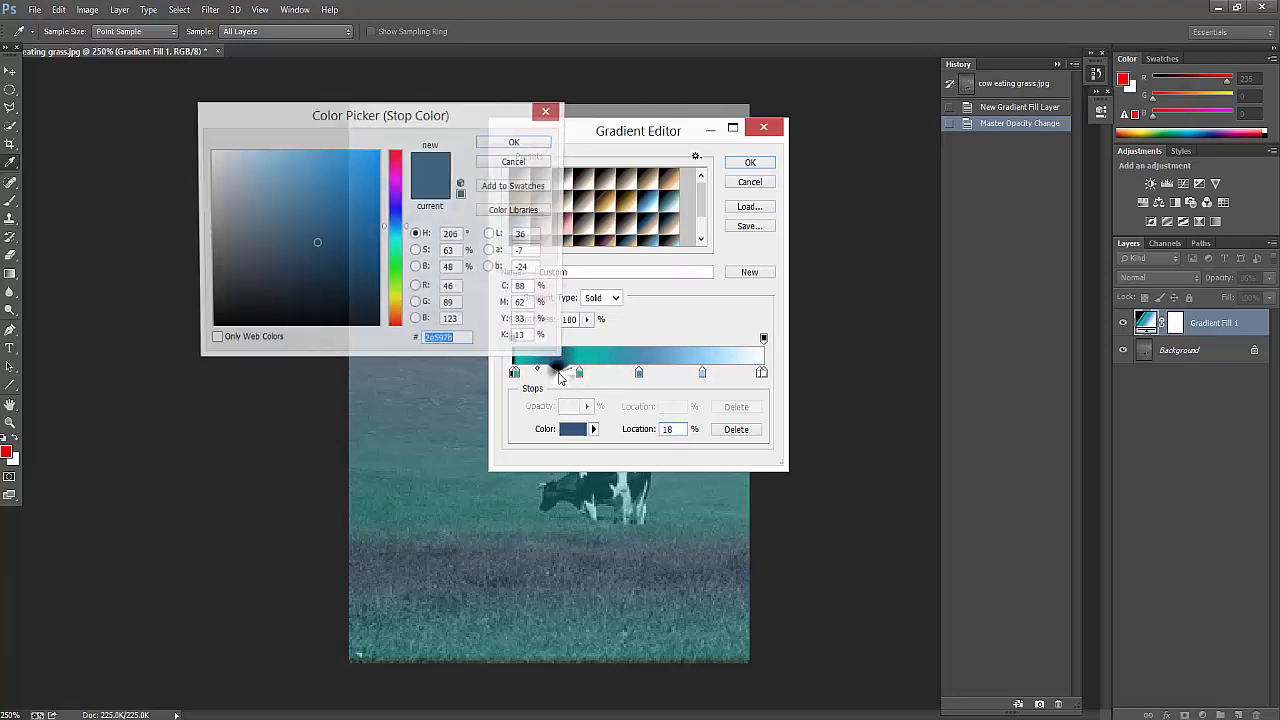
left_click(367, 204)
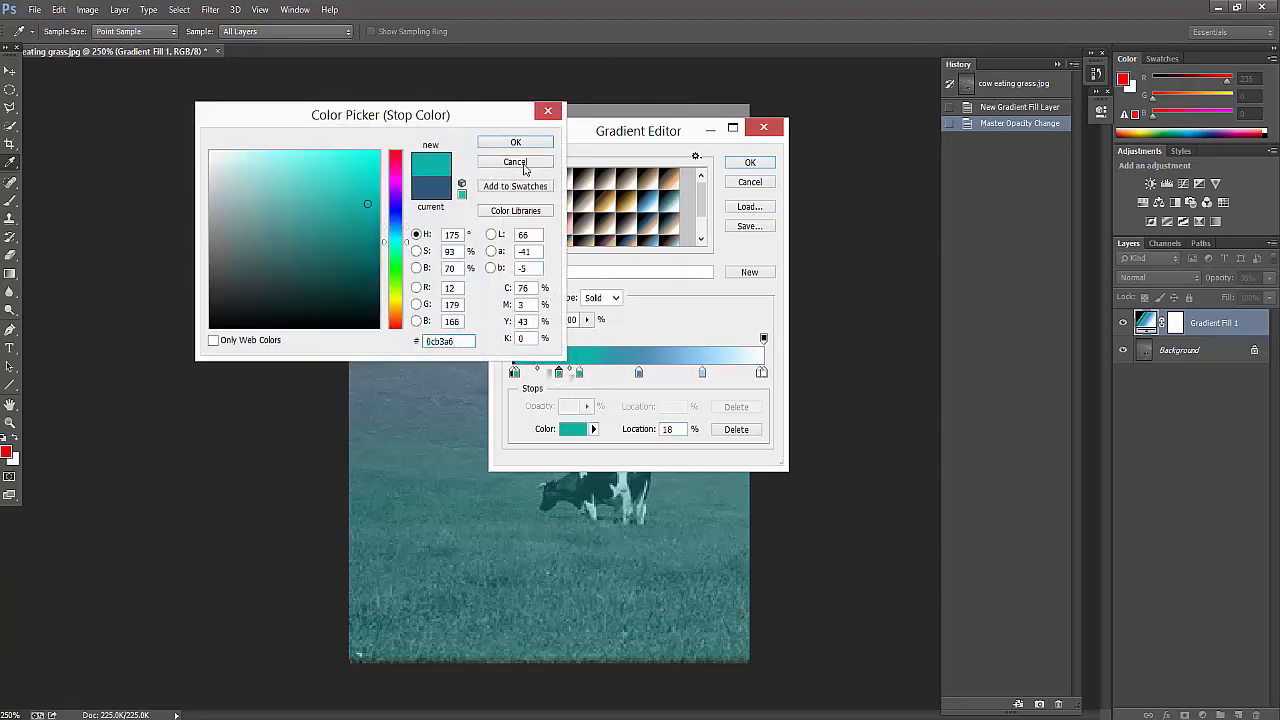
left_click(515, 161)
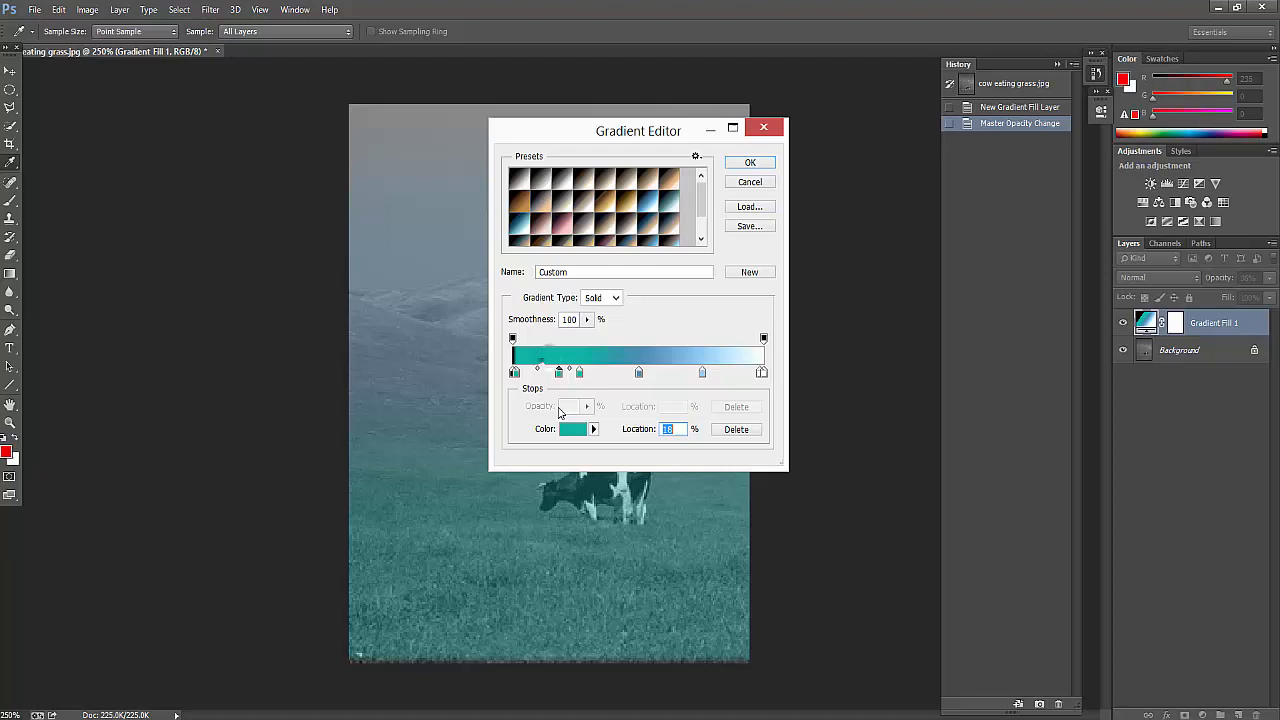
Set the stops at 18%, 26% and the first stop to green 1da00d
left_click(573, 429)
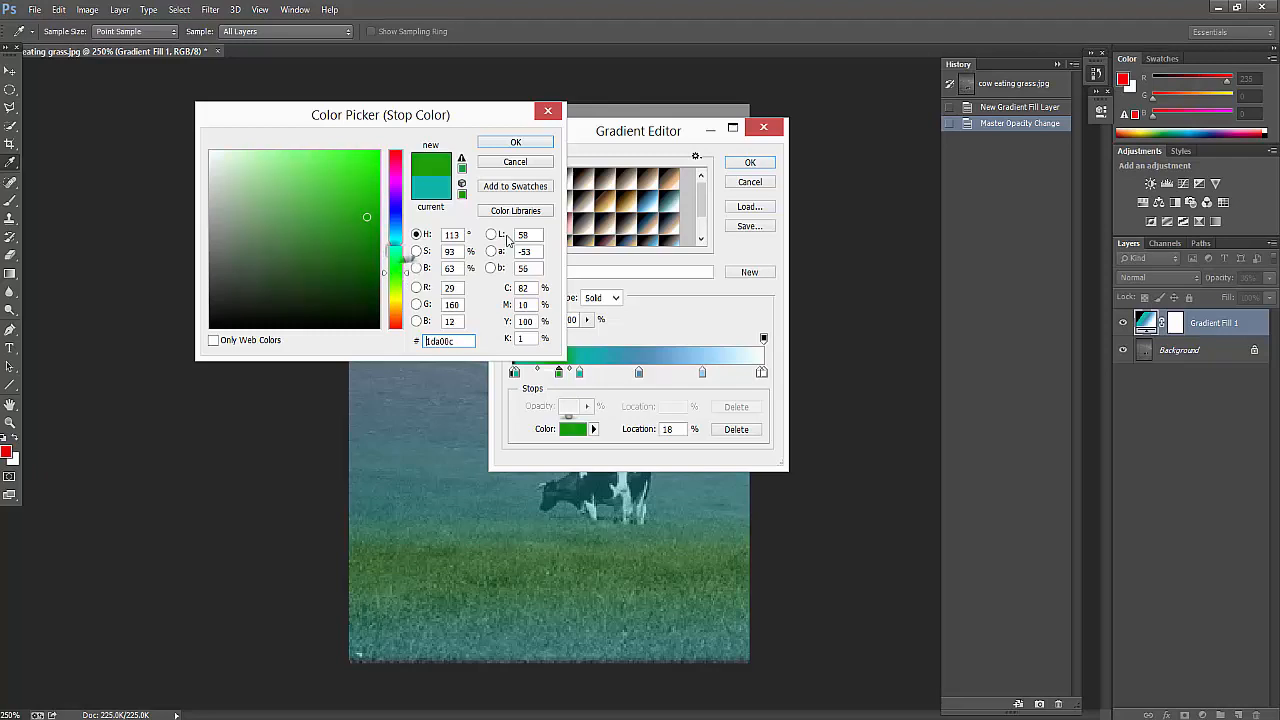
left_click(515, 142)
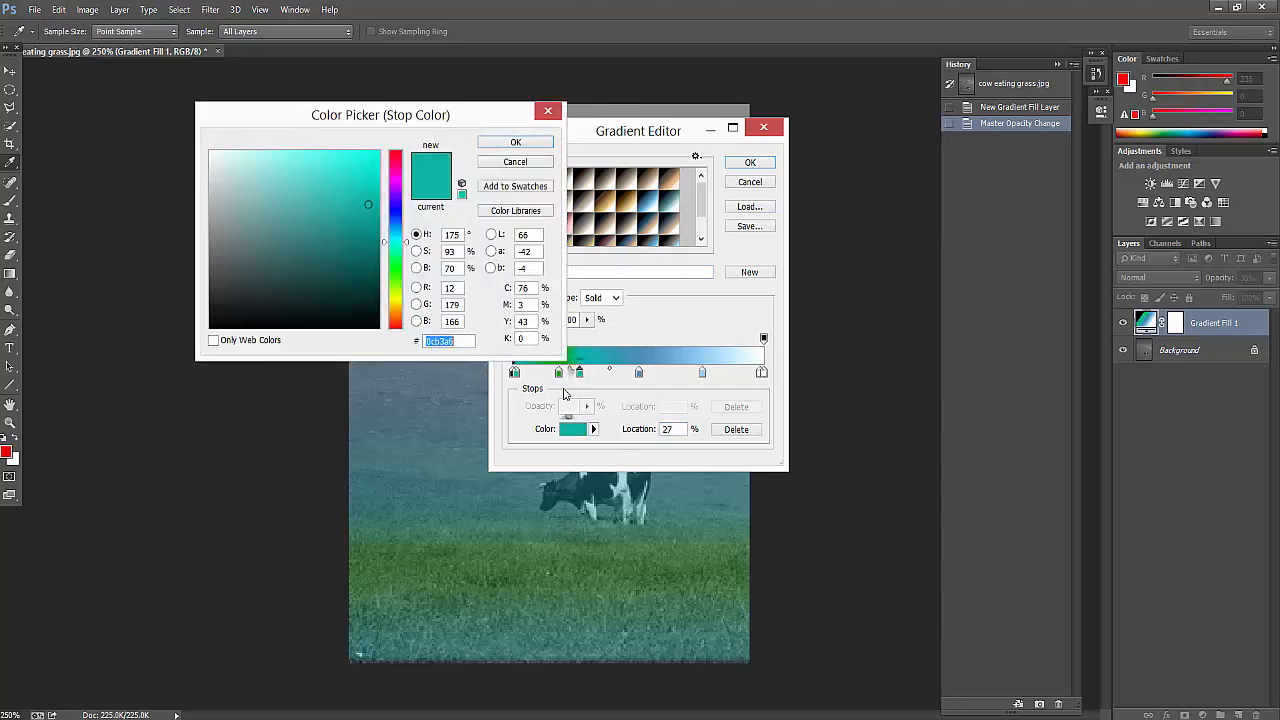
left_click(515, 141)
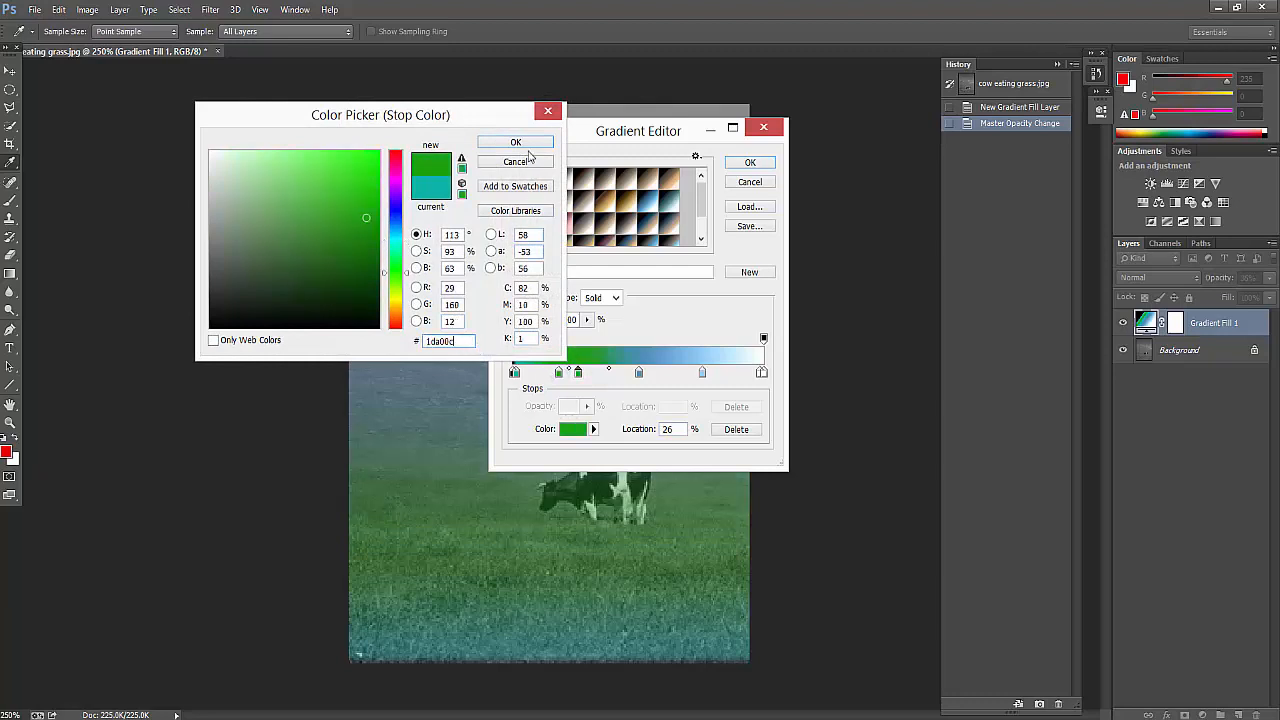
left_click(515, 142)
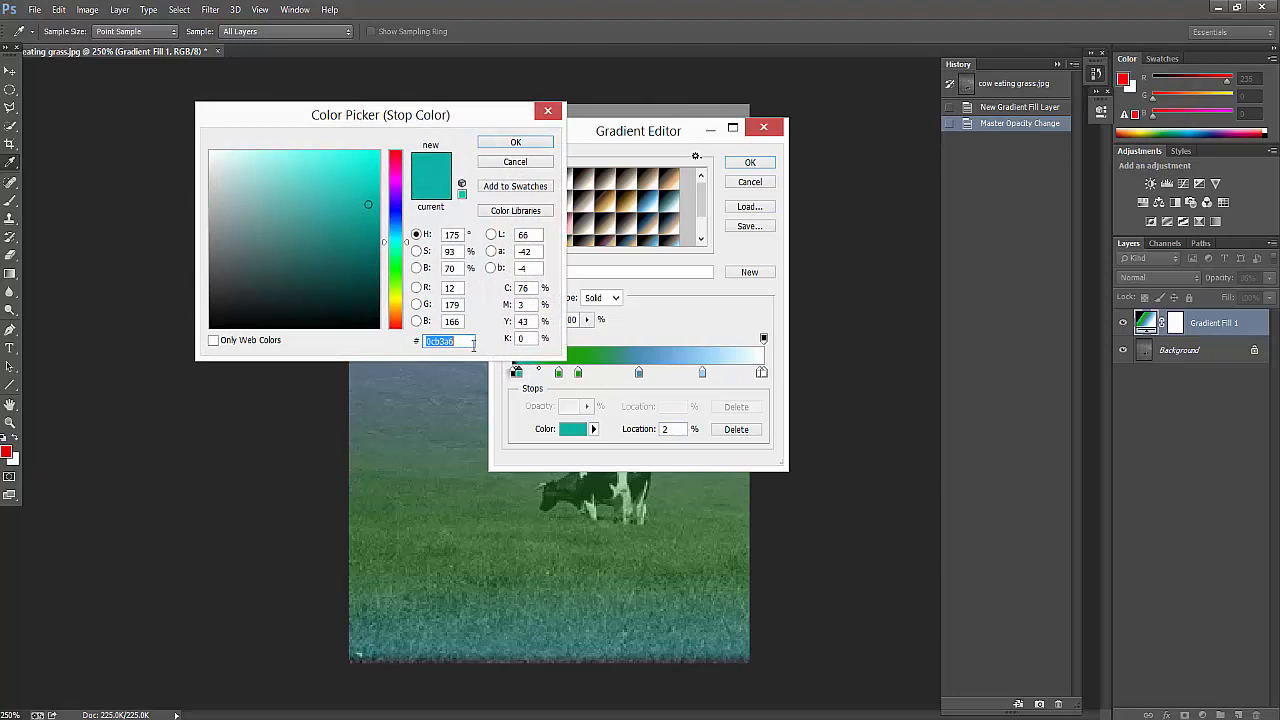
type("1da00d")
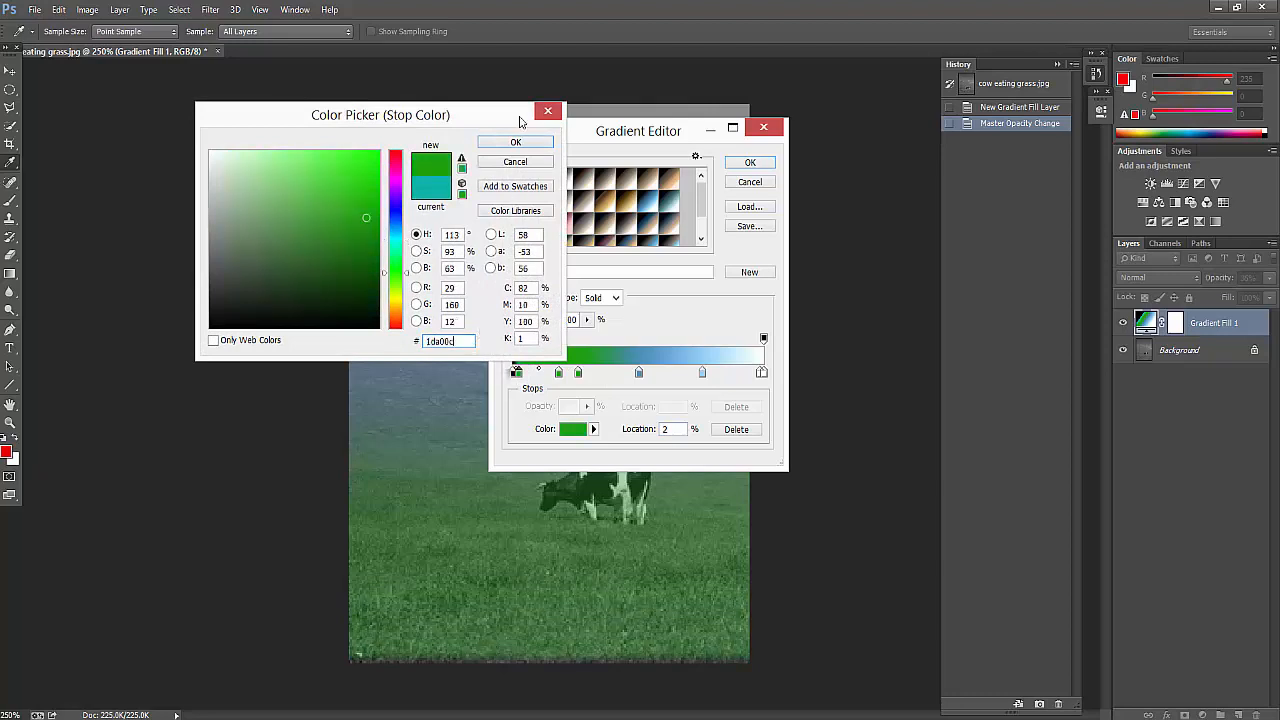
left_click(516, 141)
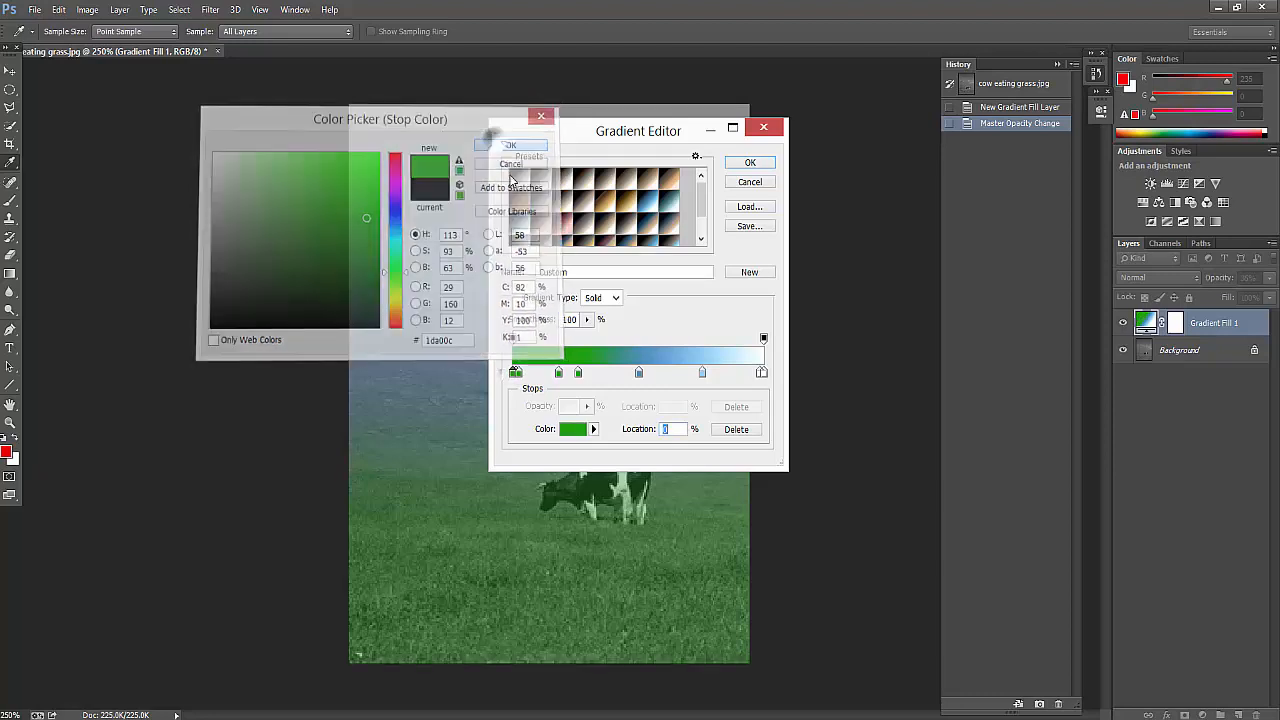
left_click(510, 147)
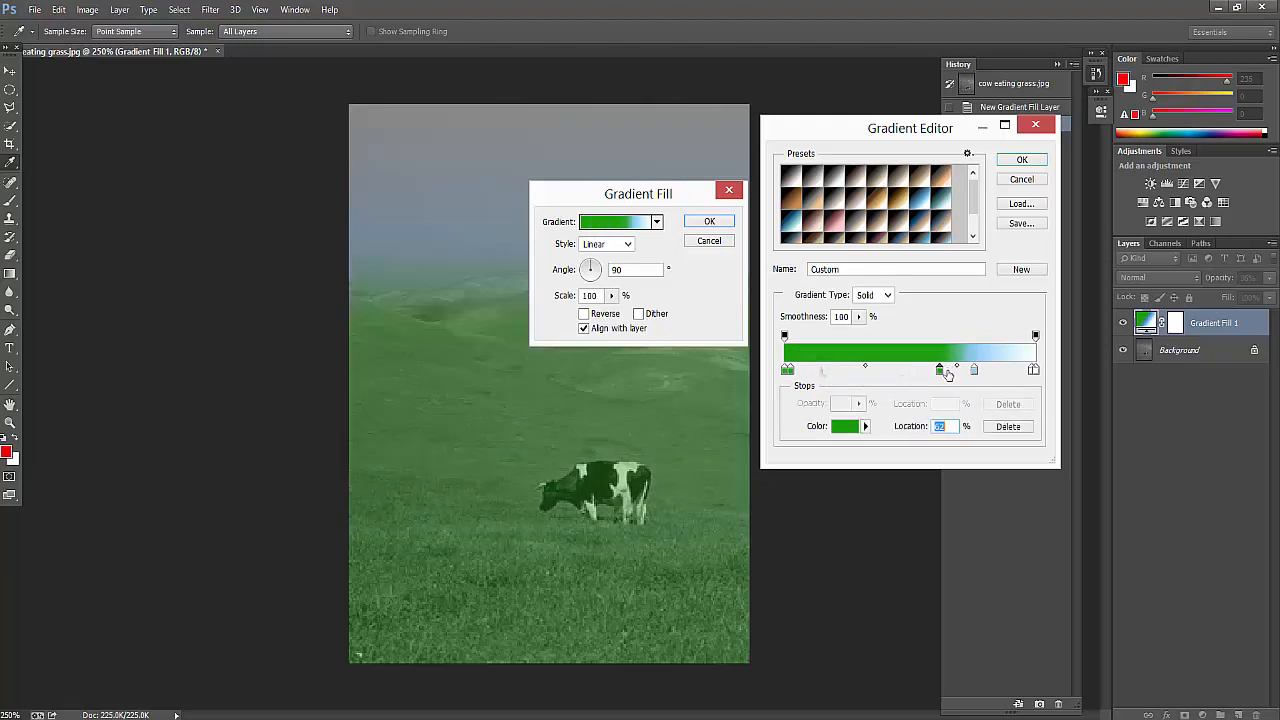
Extend the green stop, move light blue to 65%, and rename the gradient 'blue'
left_click_drag(940, 370, 970, 370)
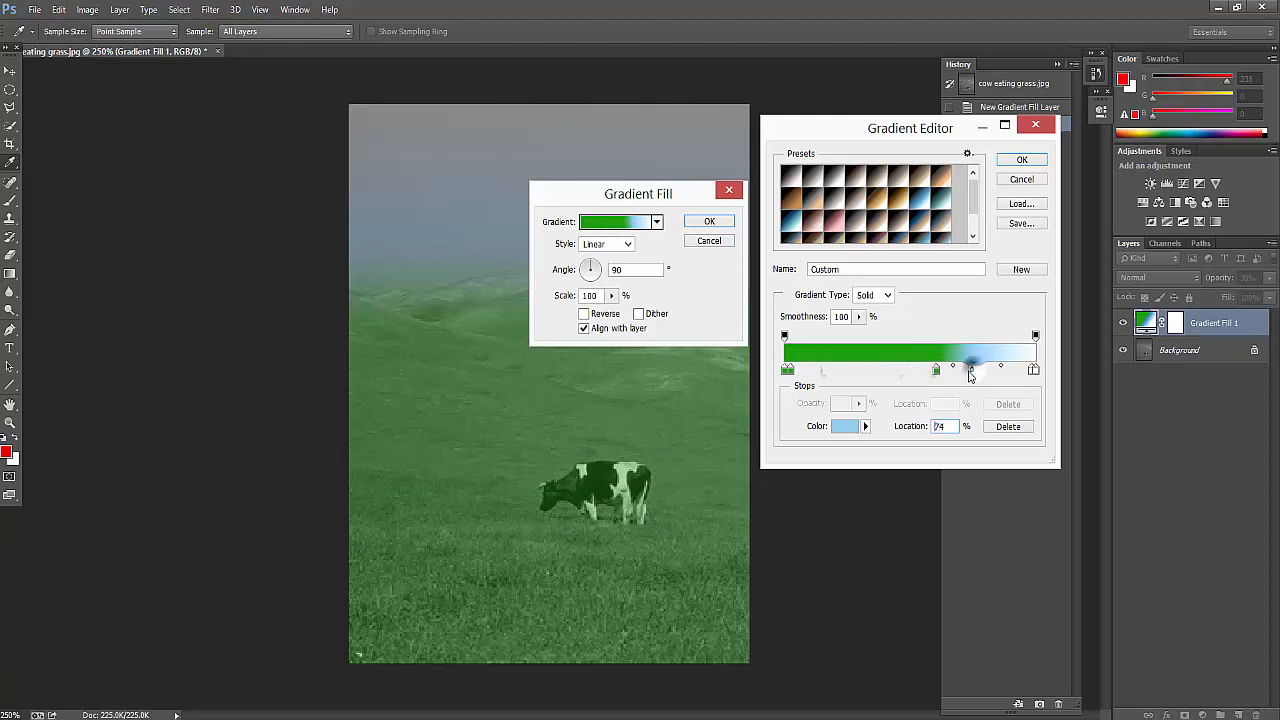
left_click_drag(968, 369, 946, 369)
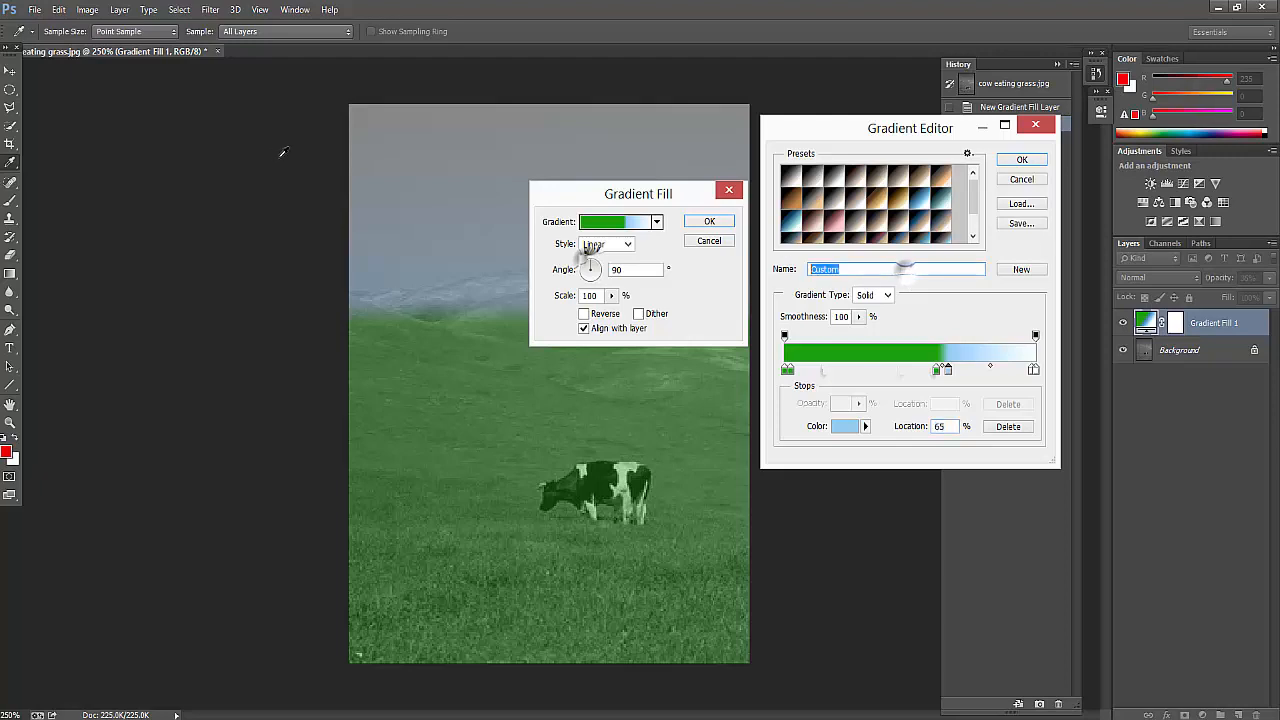
type("grass")
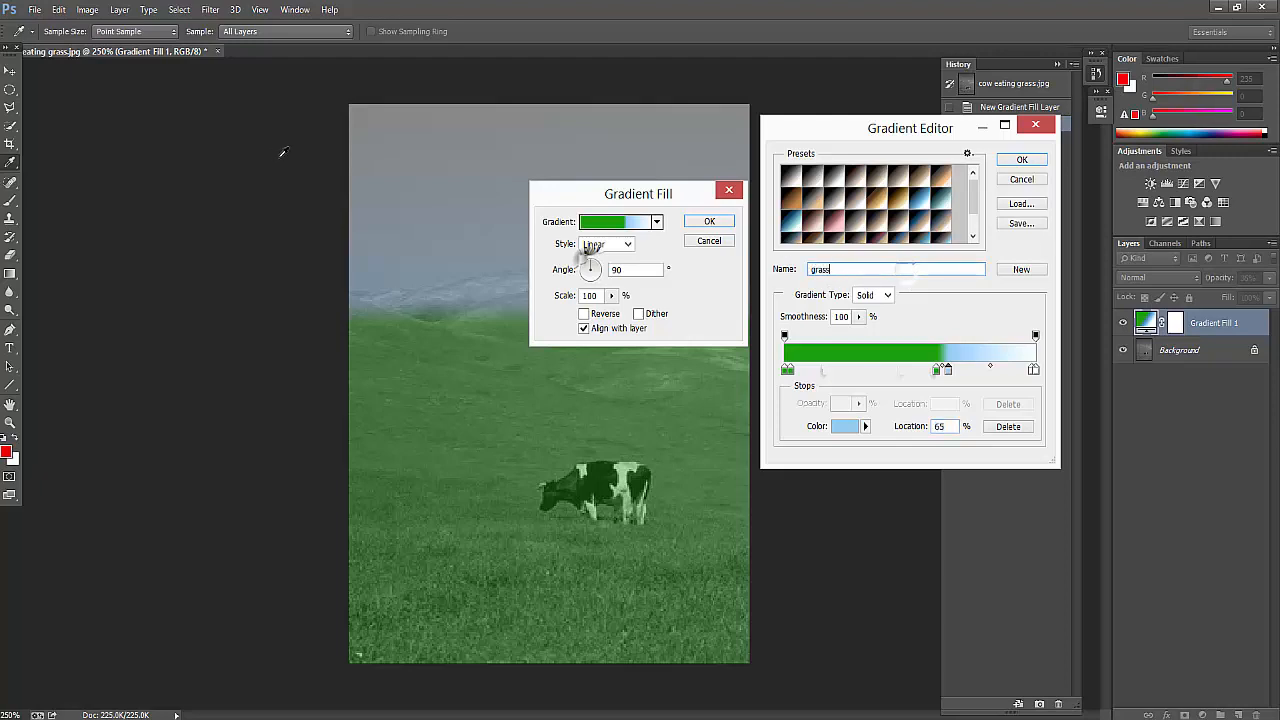
left_click(895, 268)
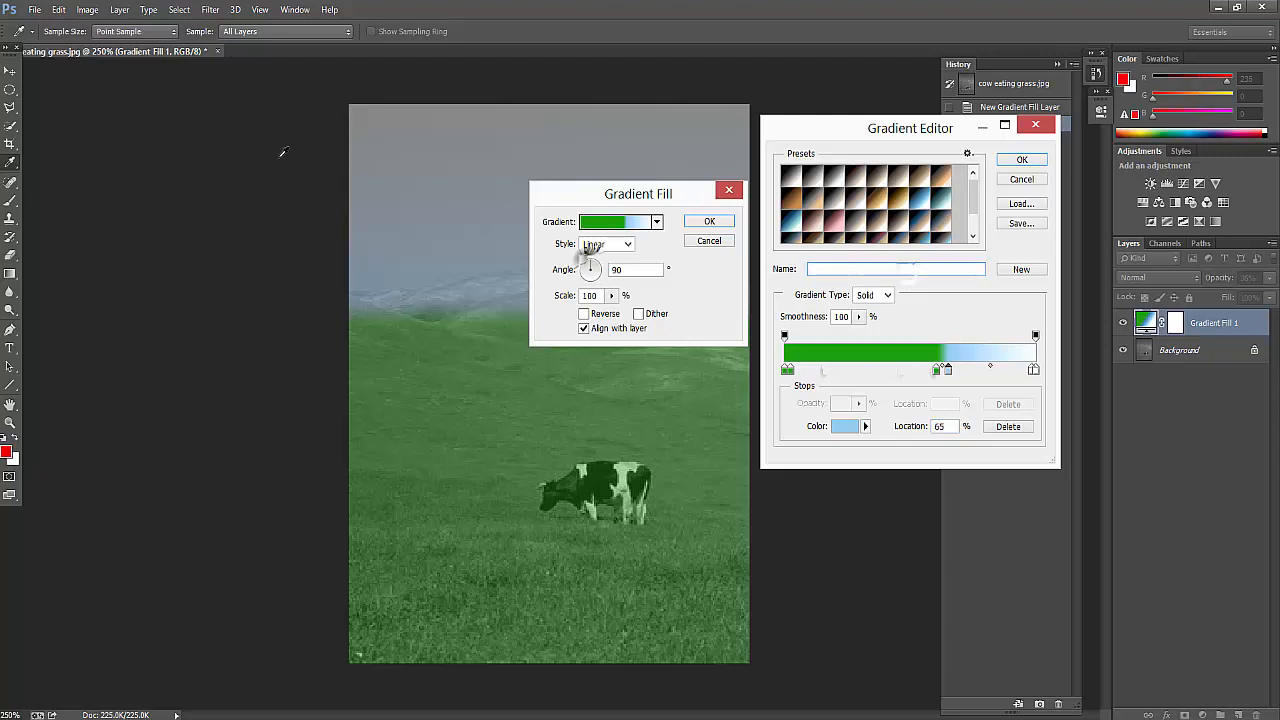
type("blue")
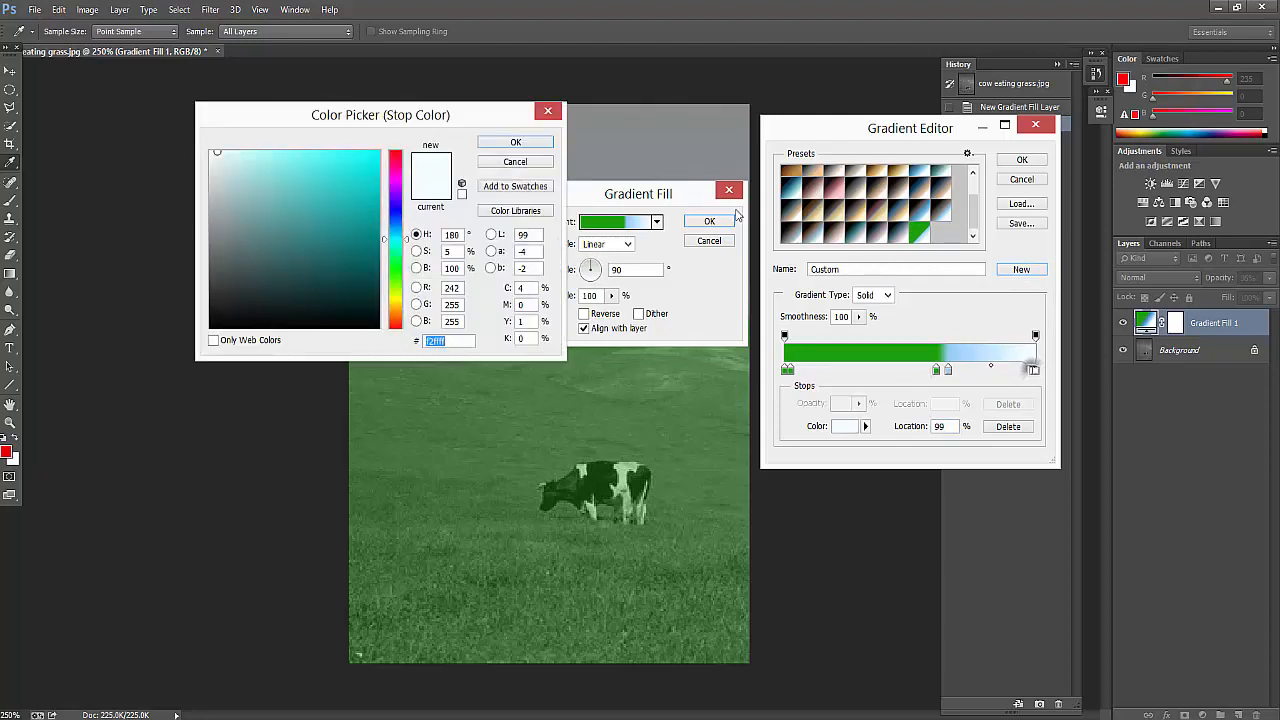
mouse_move(1146, 442)
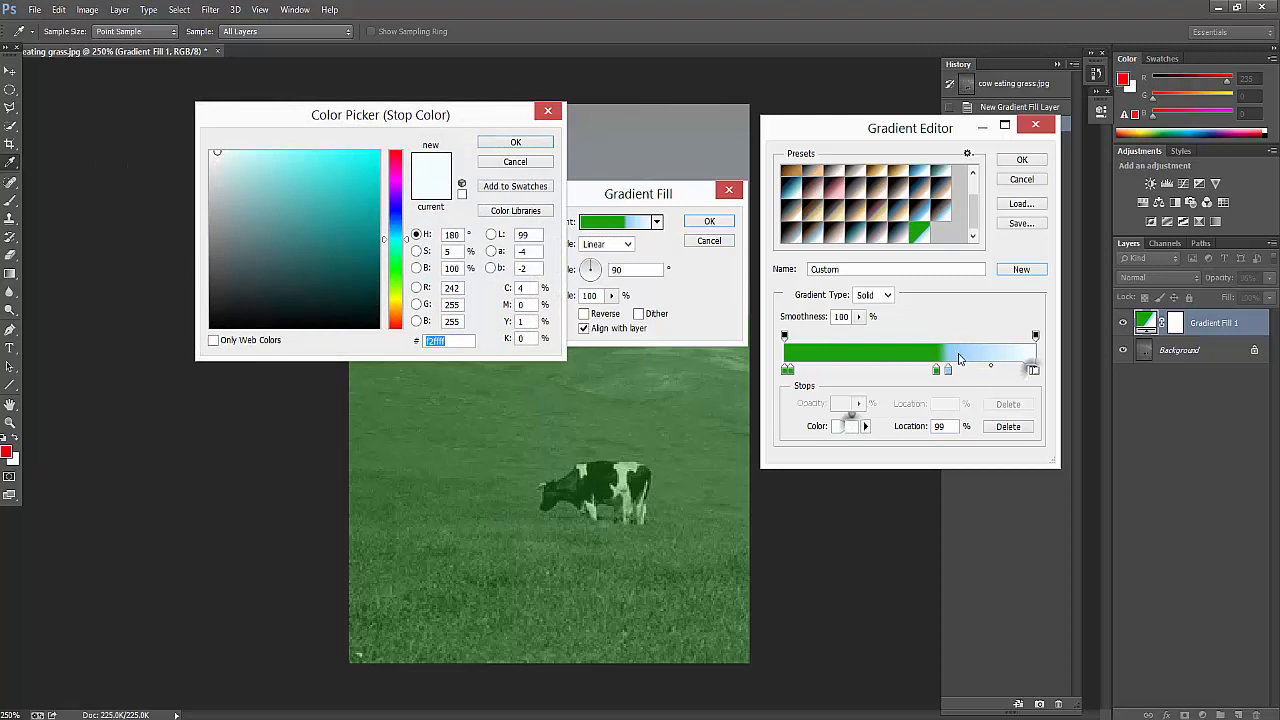
Recolour the end stop a stronger blue and accept the edited gradient
left_click(516, 141)
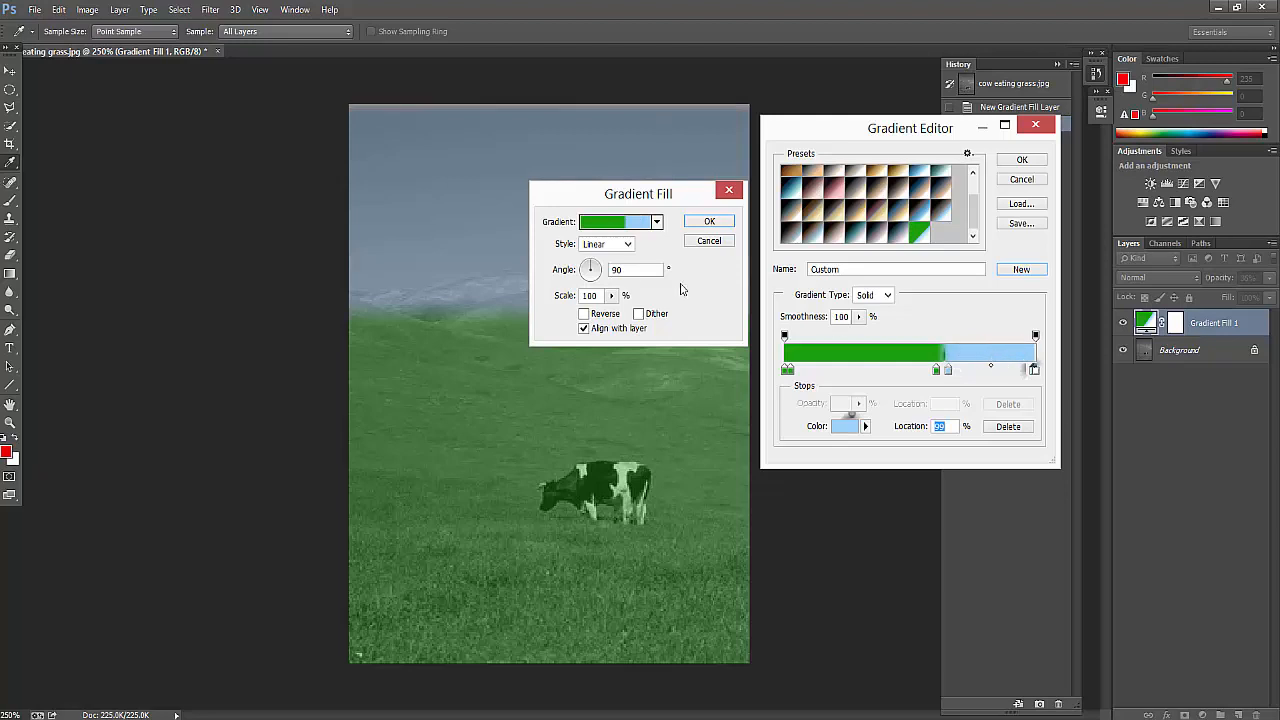
mouse_move(1044, 401)
type("65")
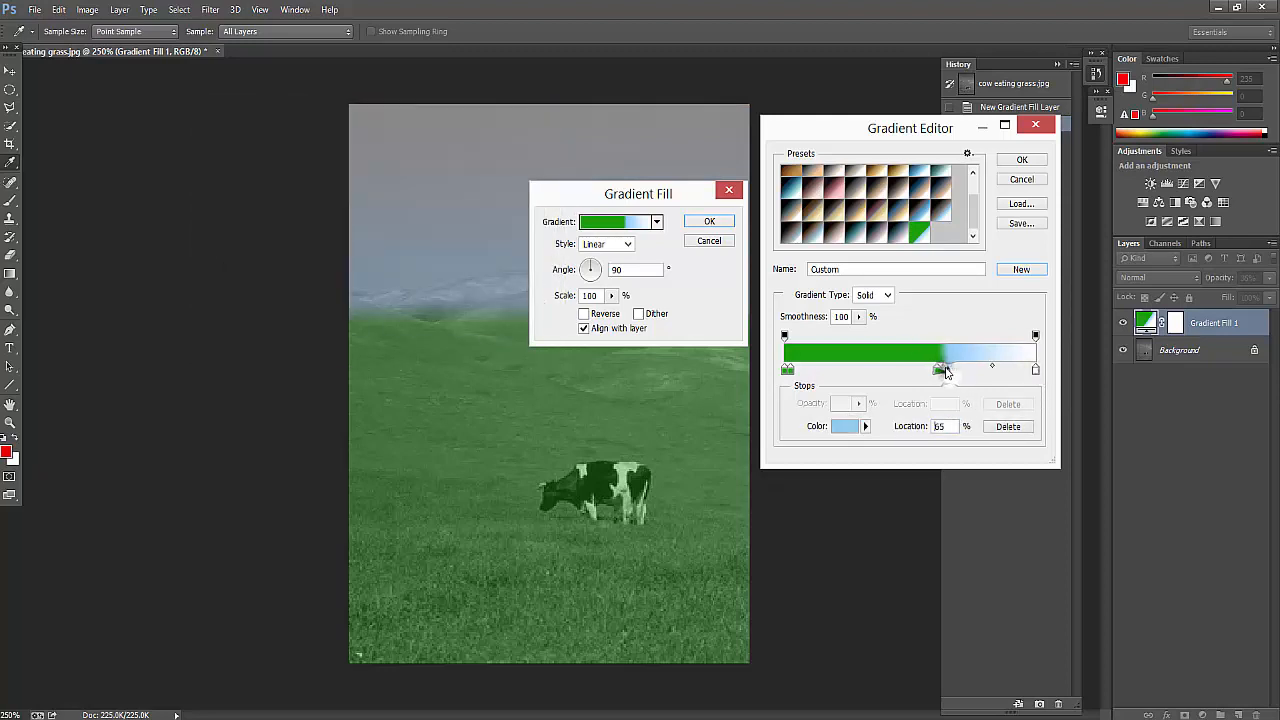
left_click_drag(945, 370, 935, 370)
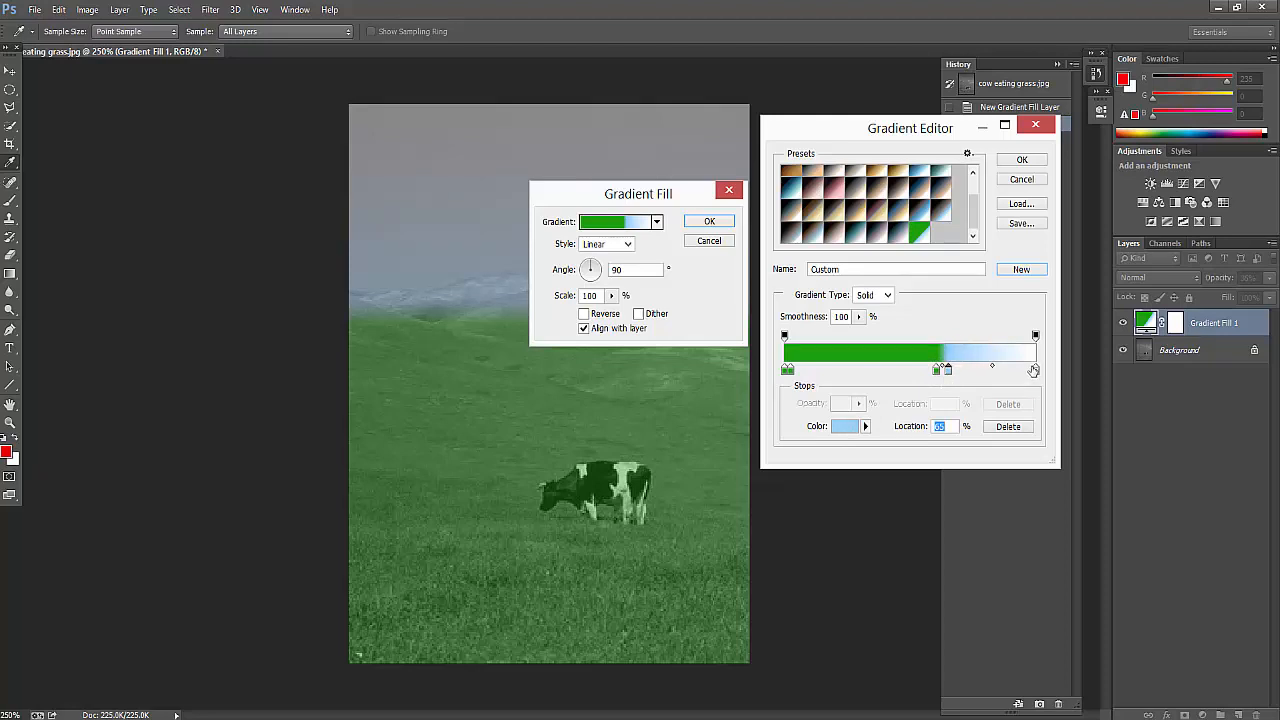
left_click(1035, 370)
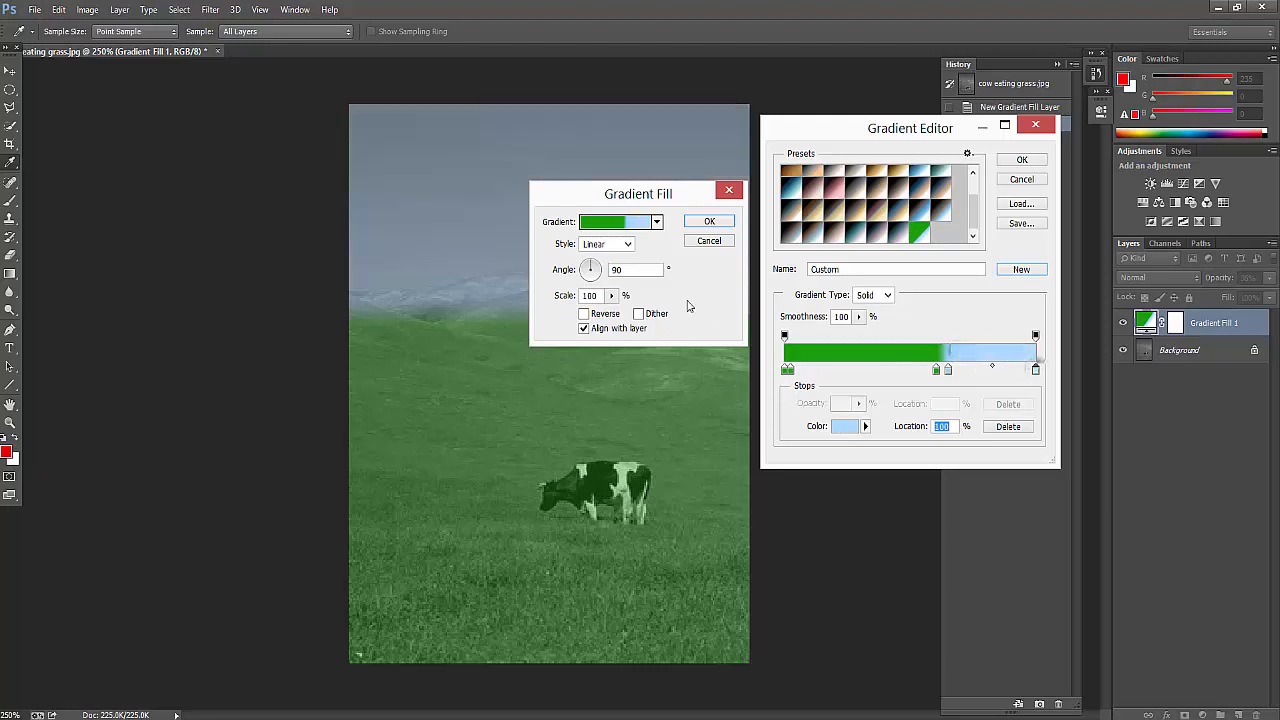
mouse_move(933, 498)
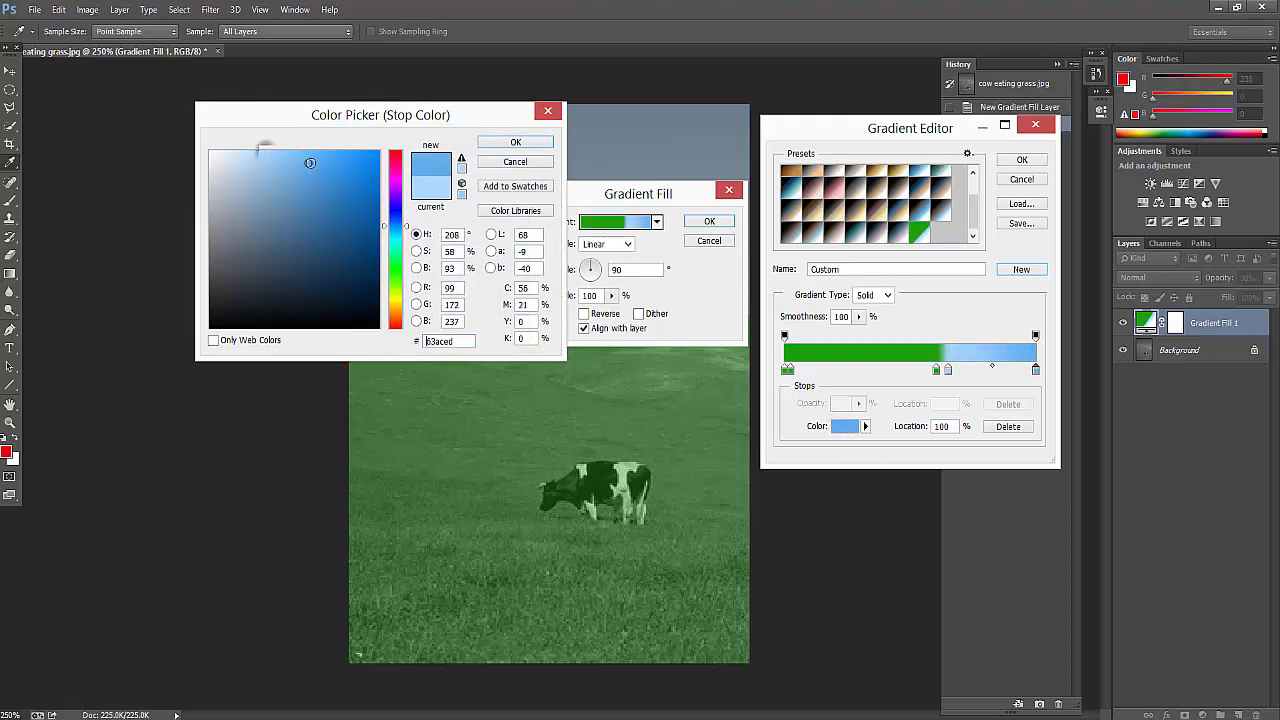
left_click(333, 158)
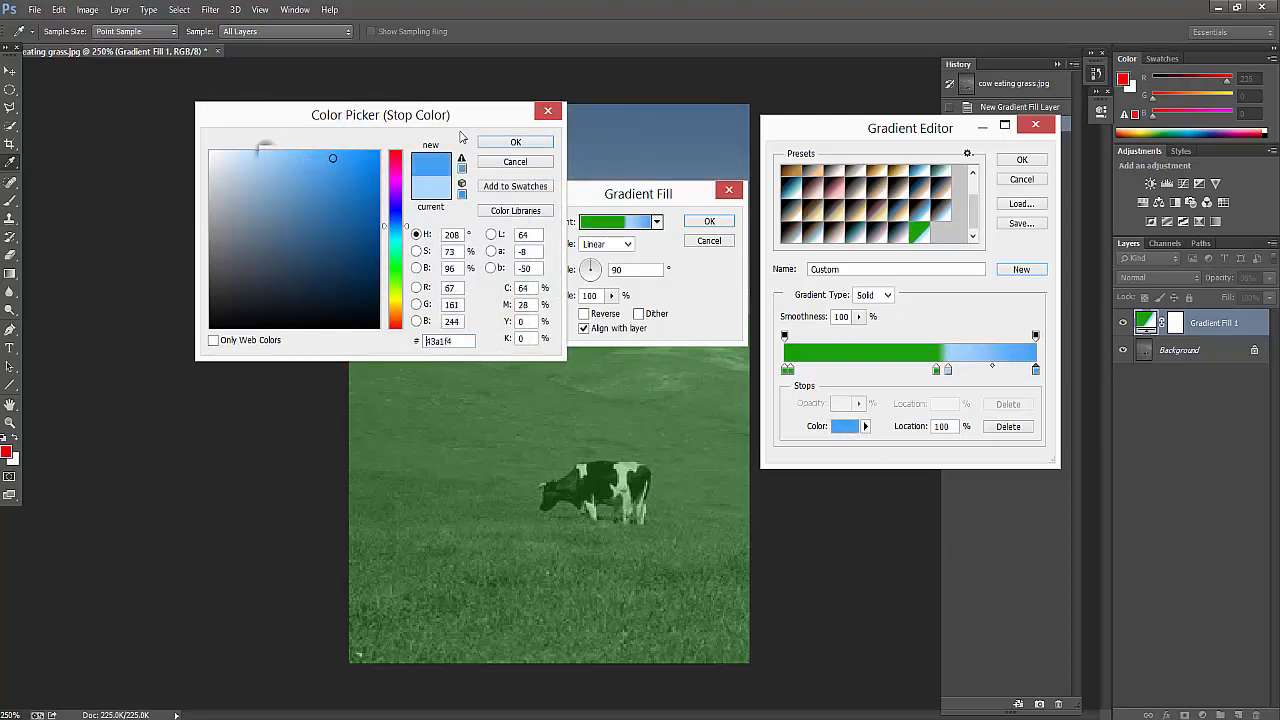
left_click(515, 141)
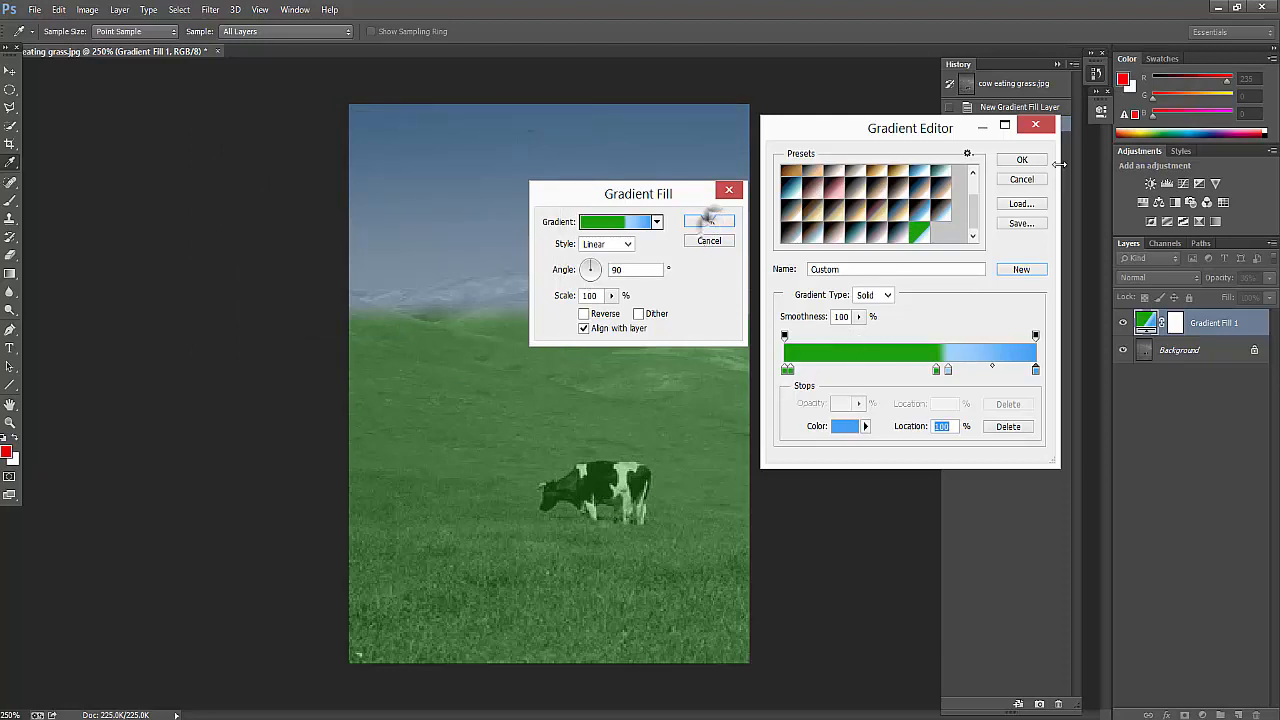
left_click(1021, 159)
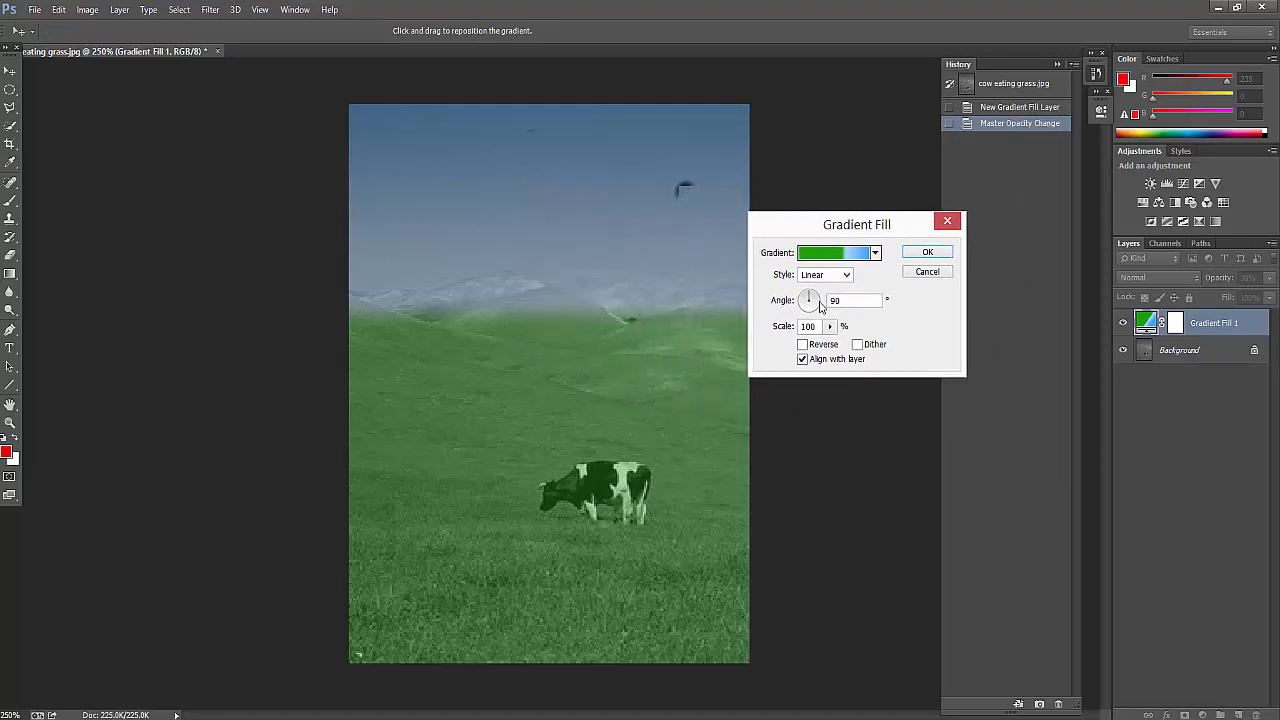
Rotate the gradient angle to about 93.81° with blue on top, then apply
left_click_drag(810, 300, 805, 307)
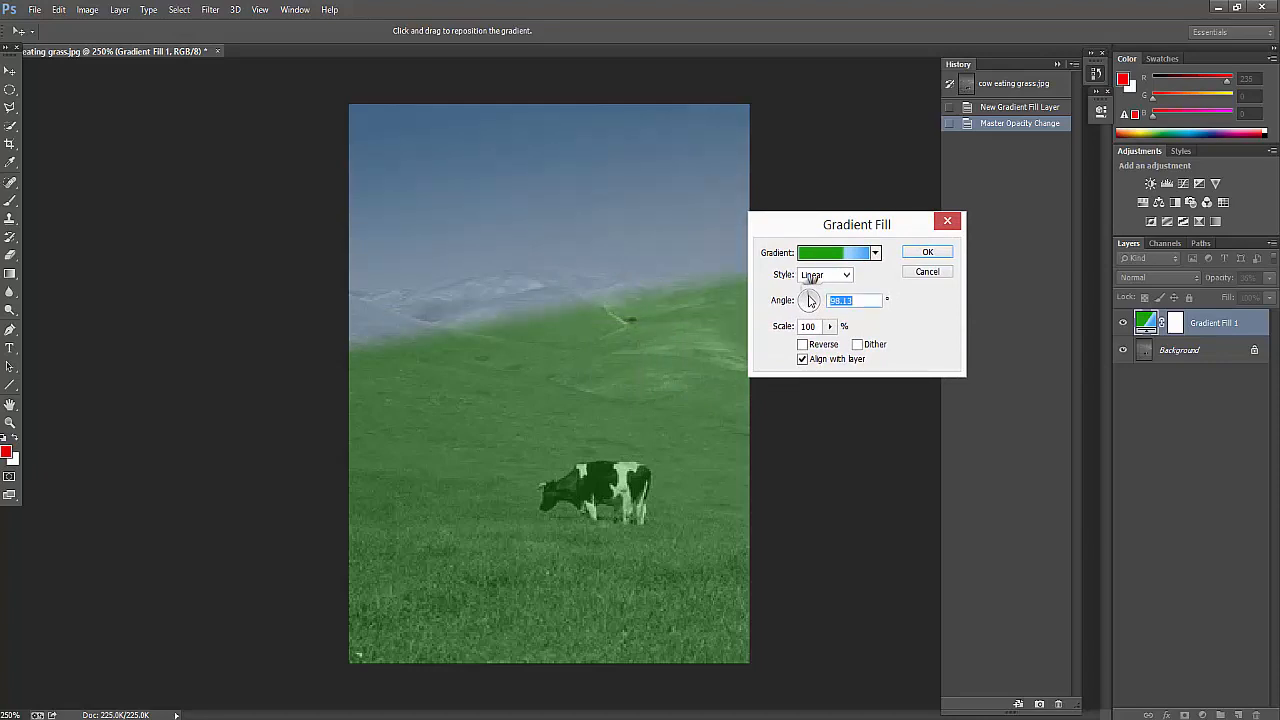
left_click_drag(809, 301, 810, 308)
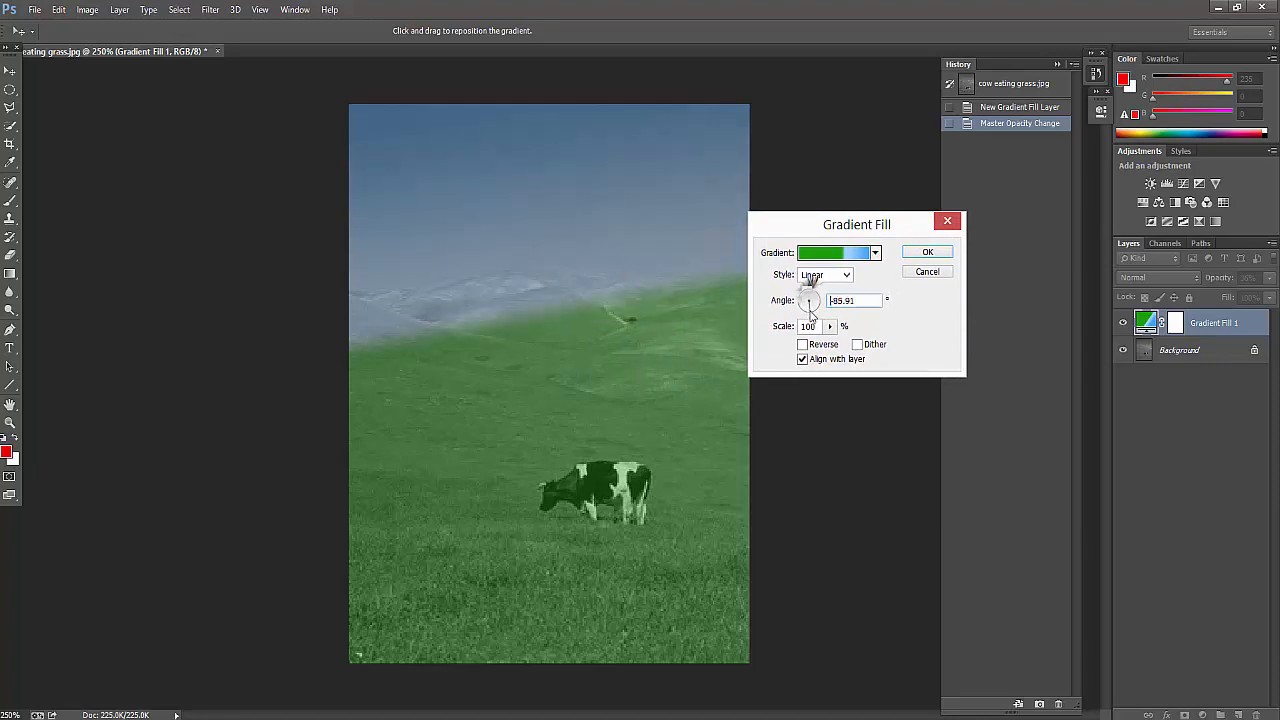
left_click_drag(810, 293, 810, 310)
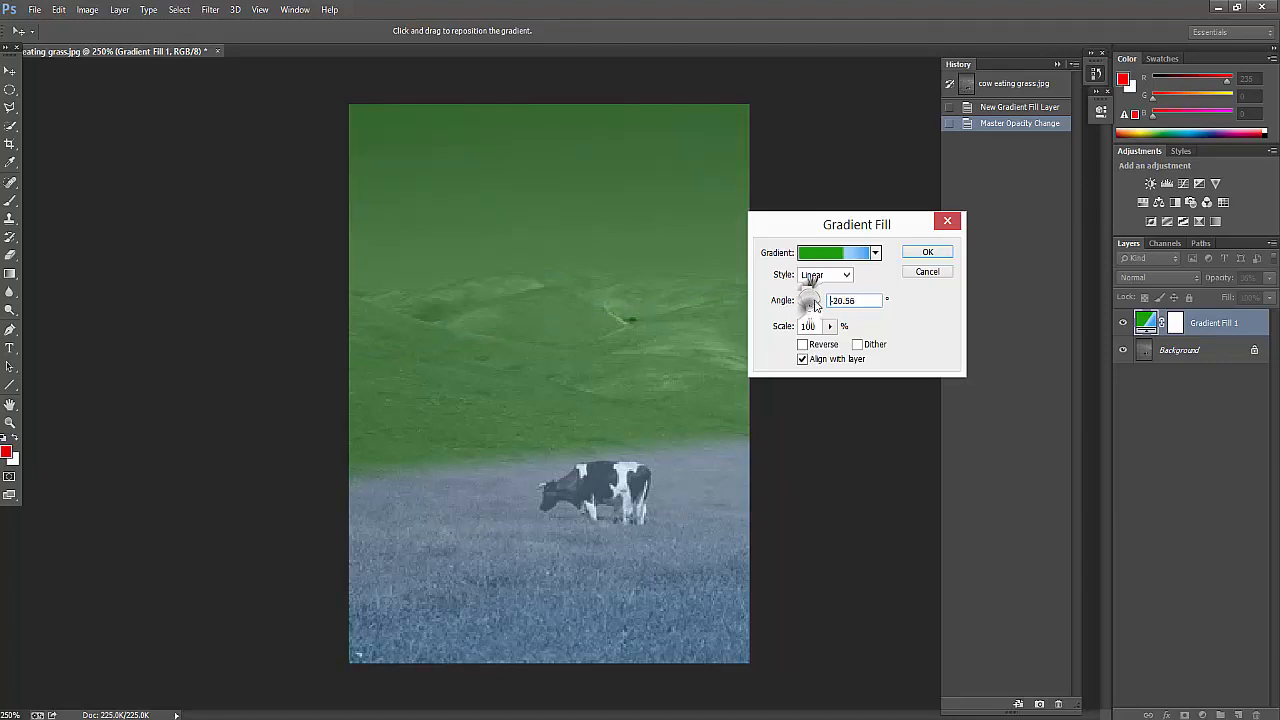
left_click_drag(810, 300, 815, 285)
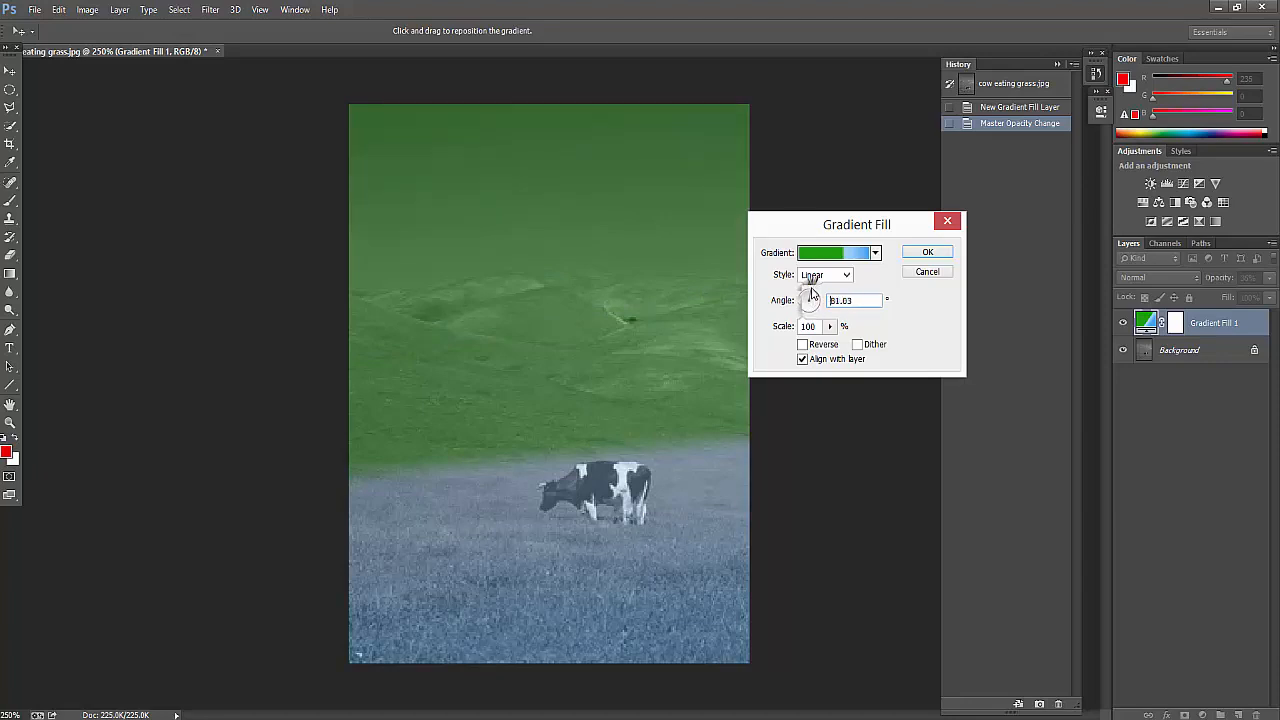
left_click_drag(812, 292, 825, 300)
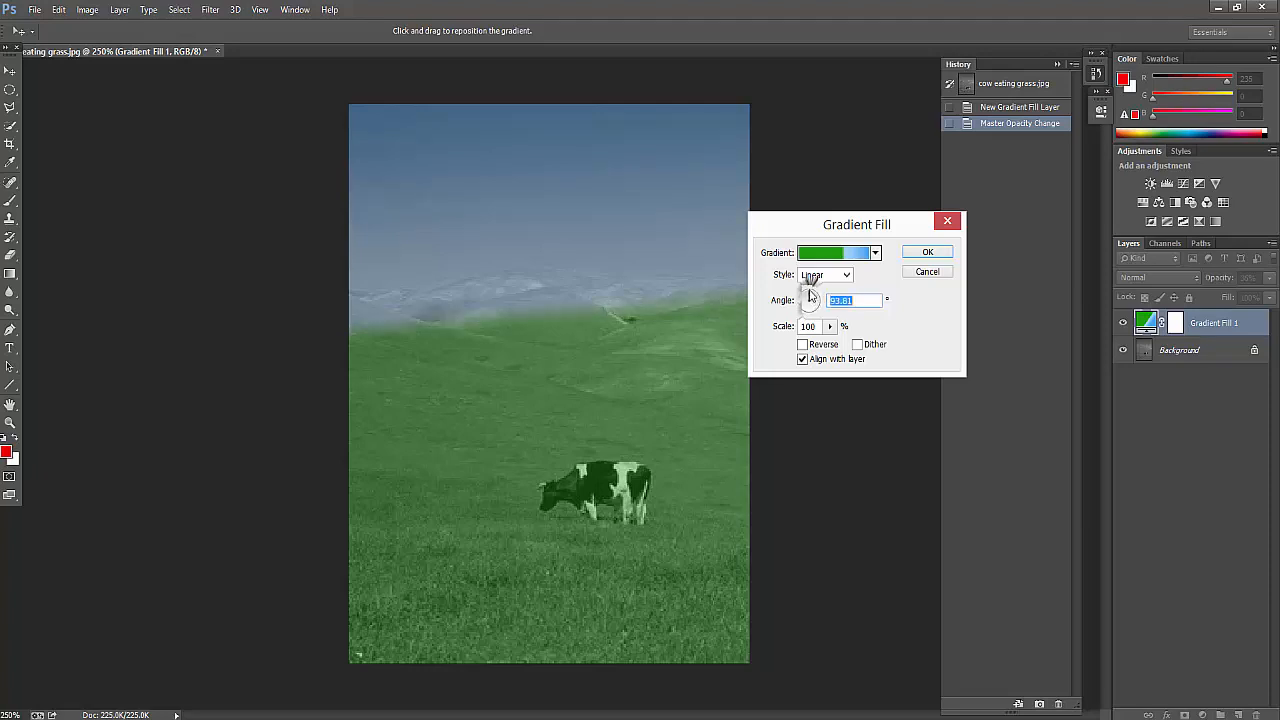
mouse_move(810, 296)
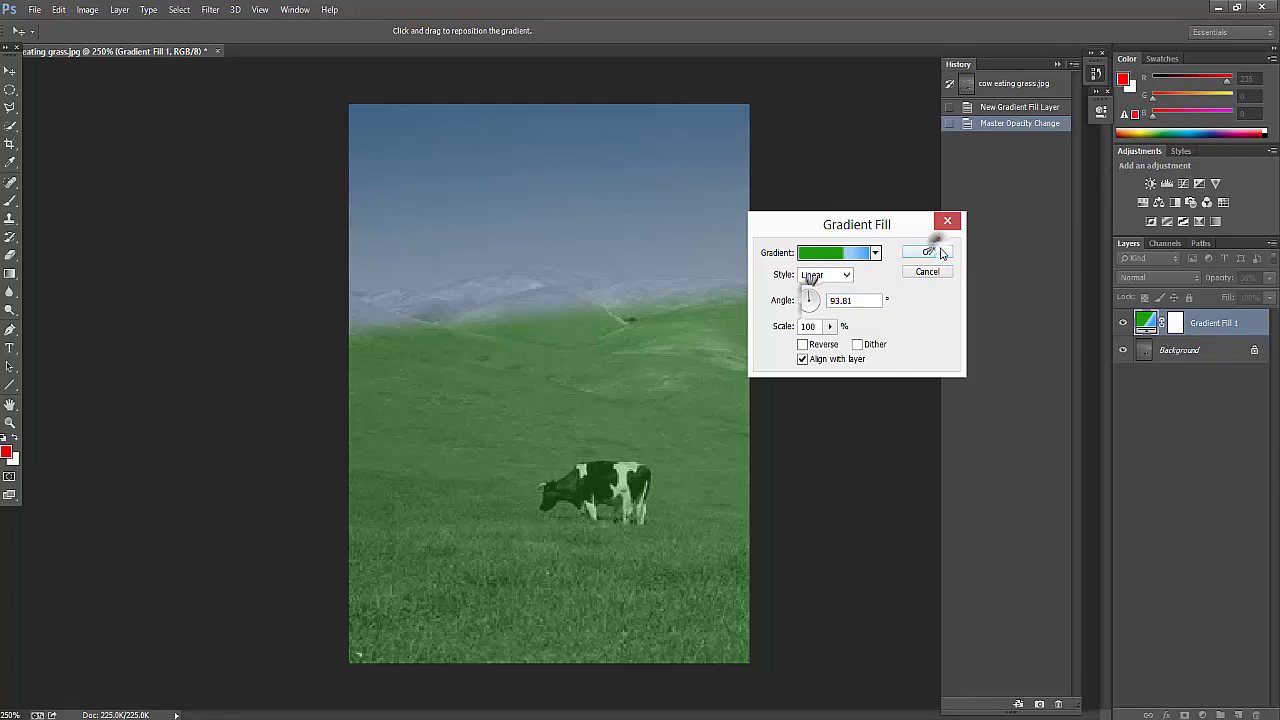
left_click(925, 251)
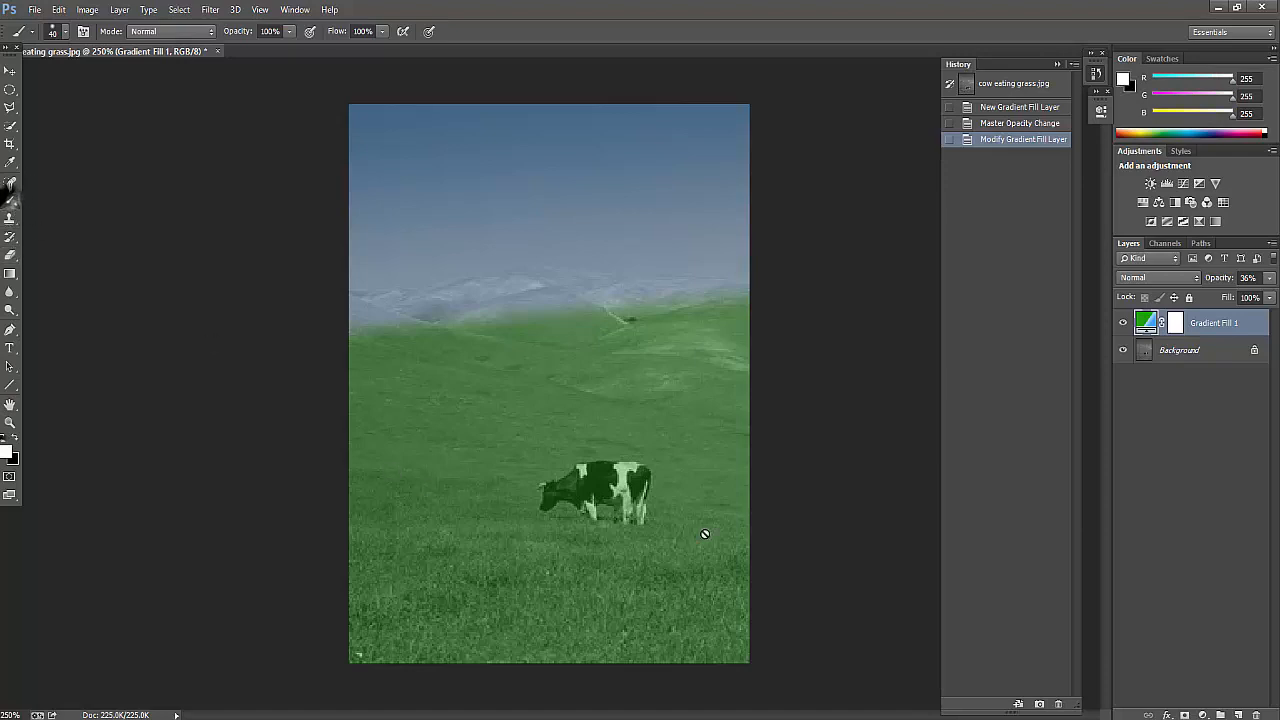
mouse_move(1267, 255)
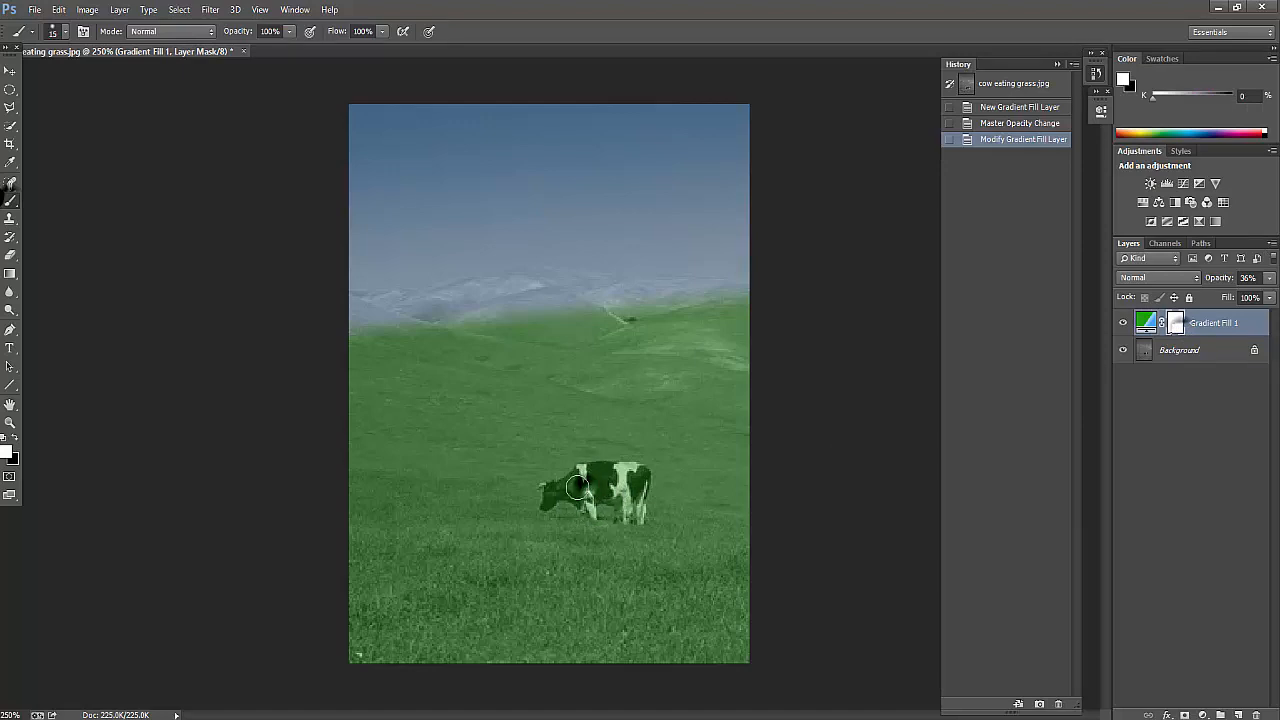
Target Gradient Fill 1's mask and paint black over the cow's head and back
left_click(583, 487)
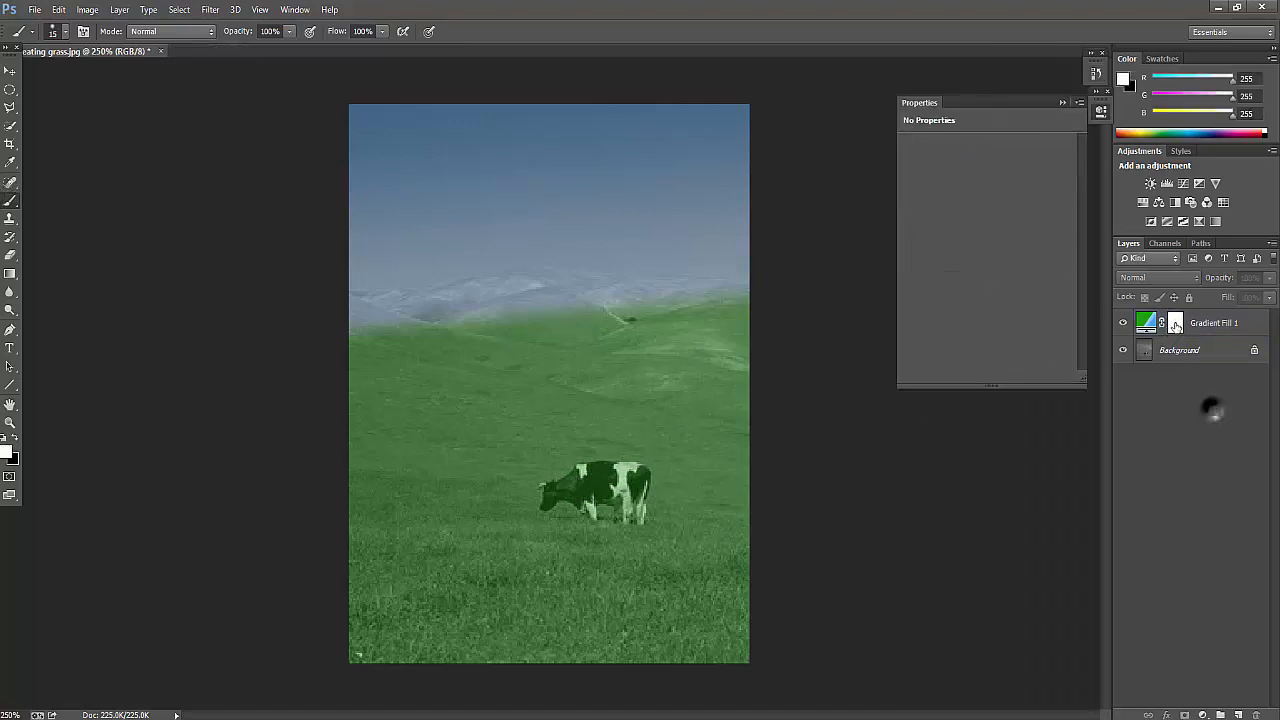
left_click(1175, 322)
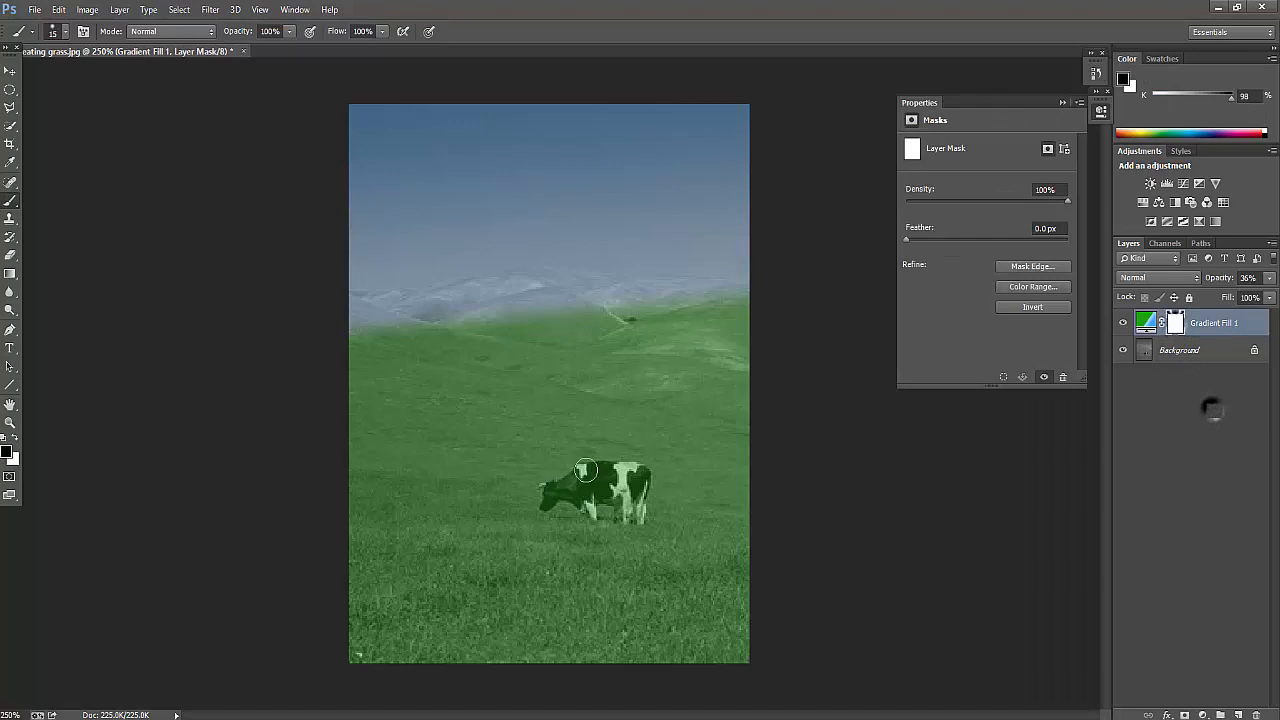
mouse_move(590, 472)
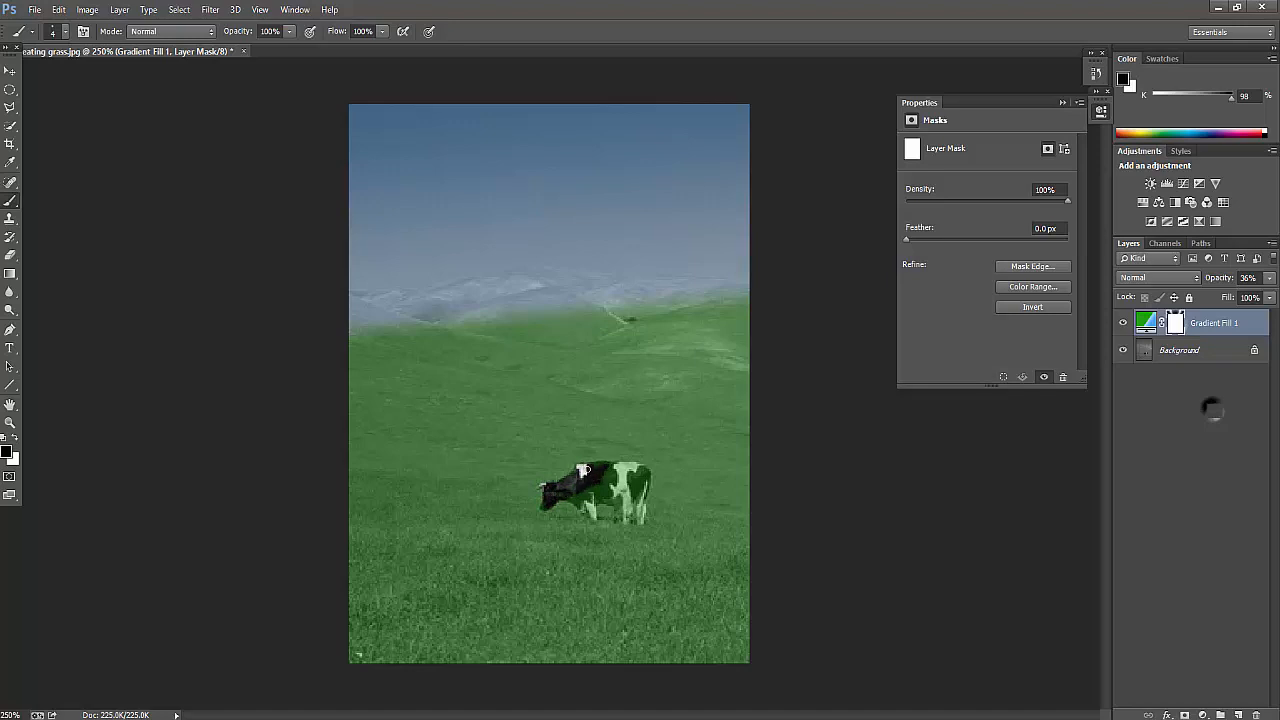
left_click(600, 475)
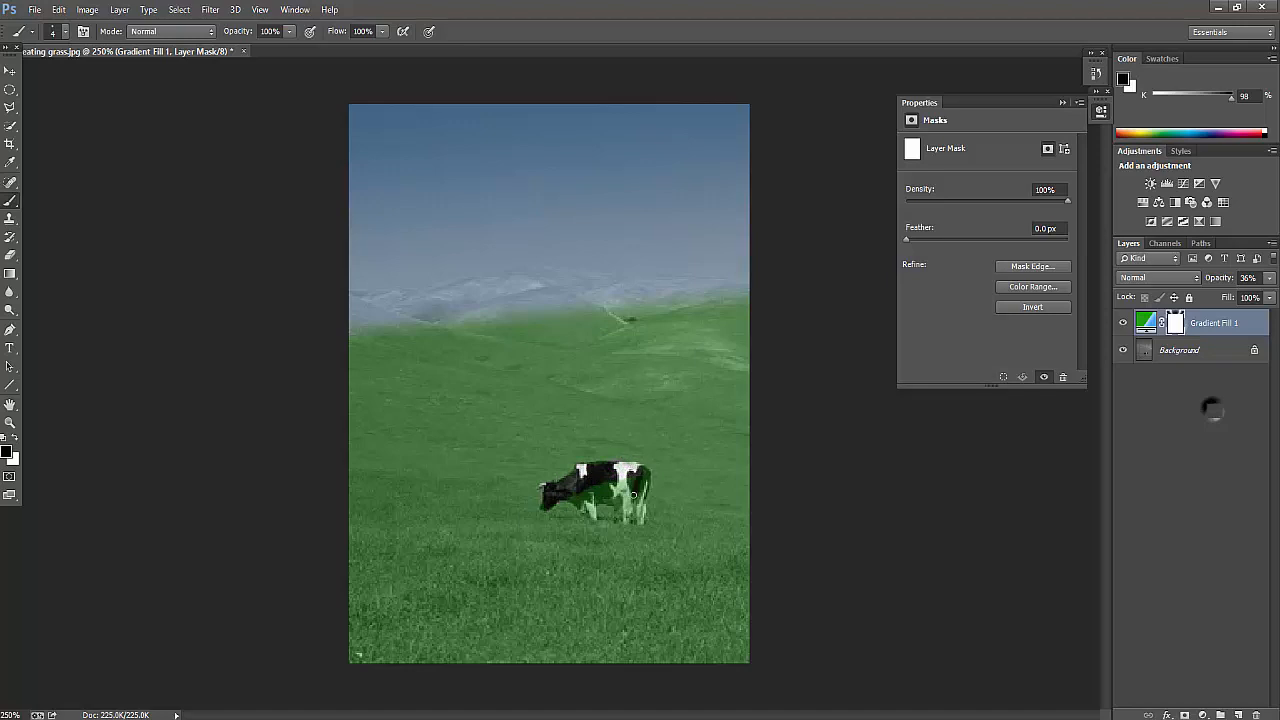
left_click(620, 490)
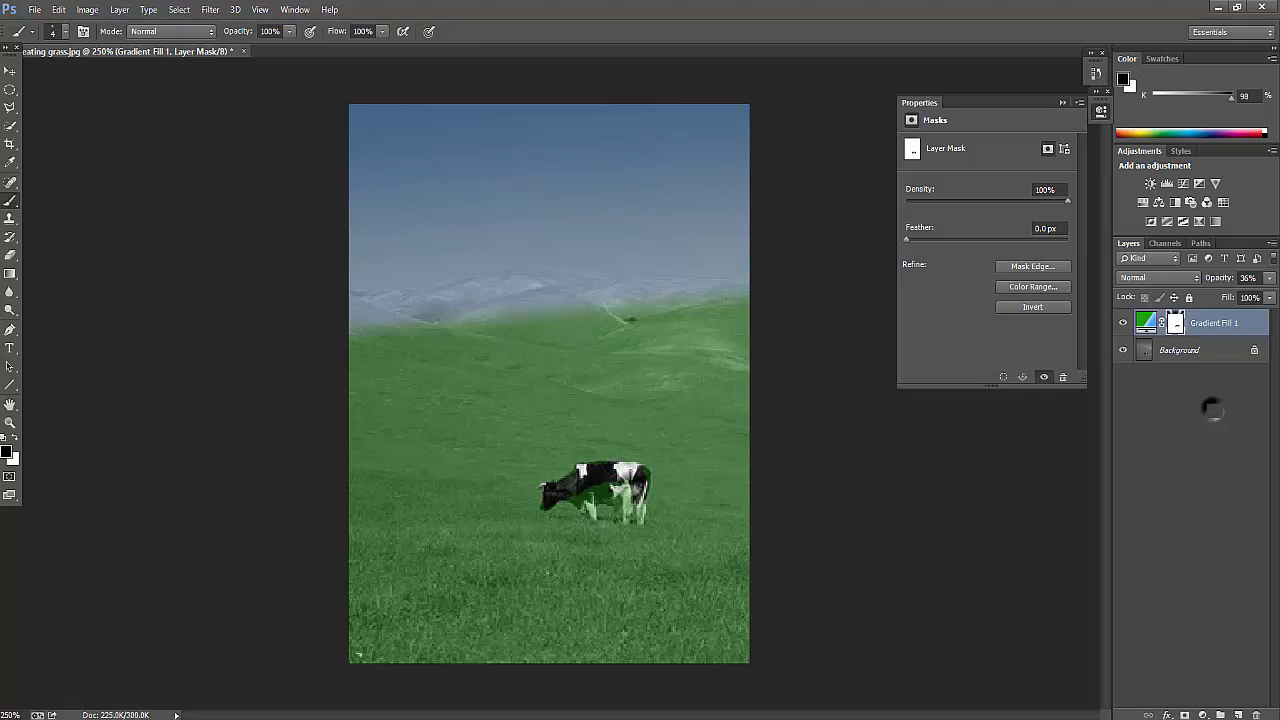